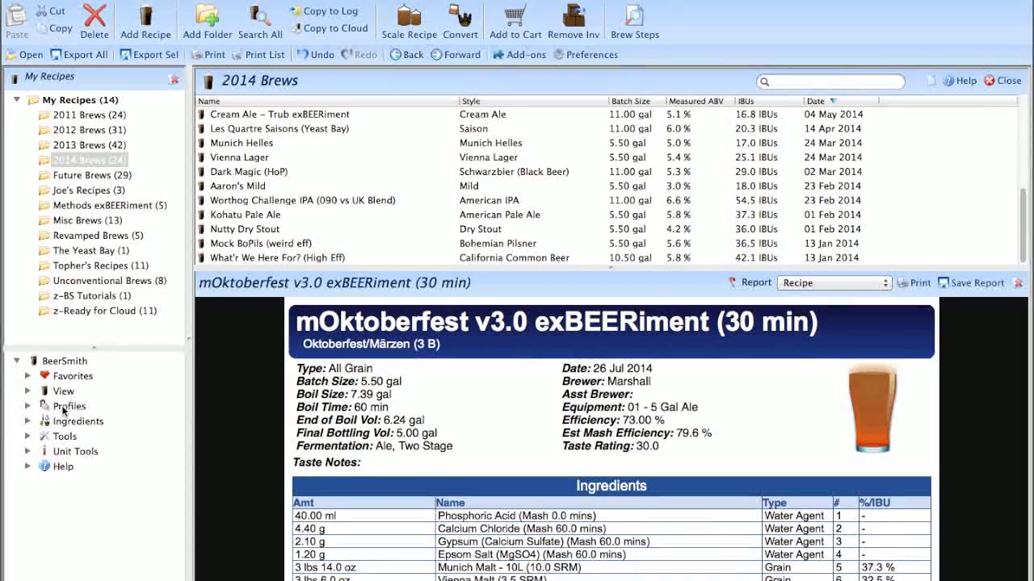
Show the Equipment profiles list and select '01 - 5 Gal Ale' to display its report.
click(71, 405)
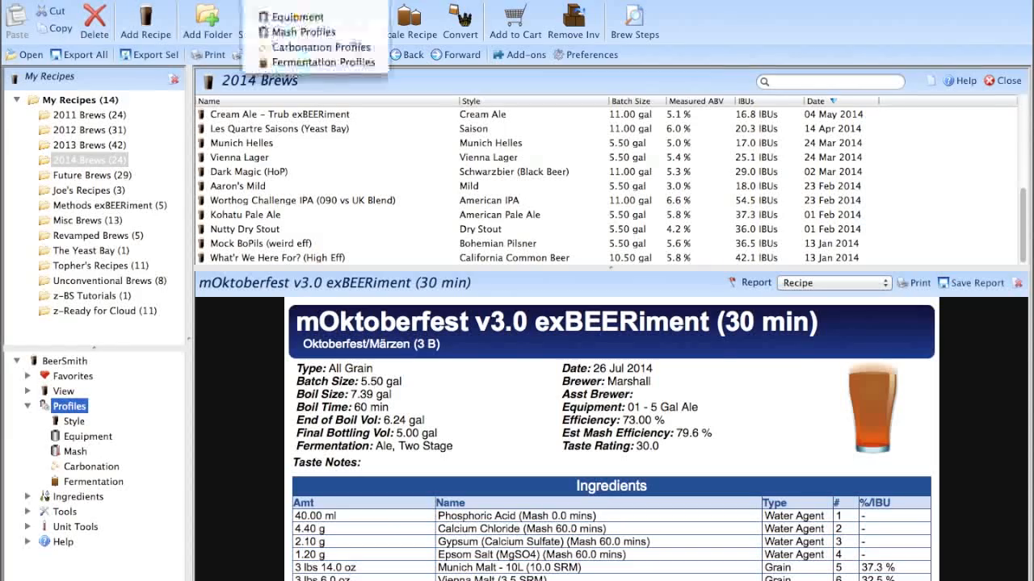
mouse_move(297, 16)
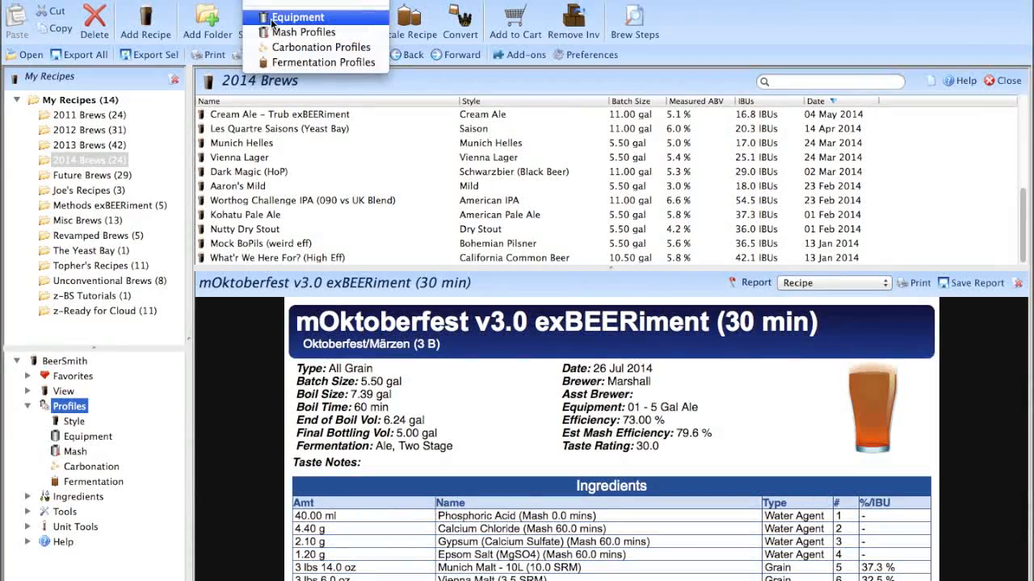
click(297, 16)
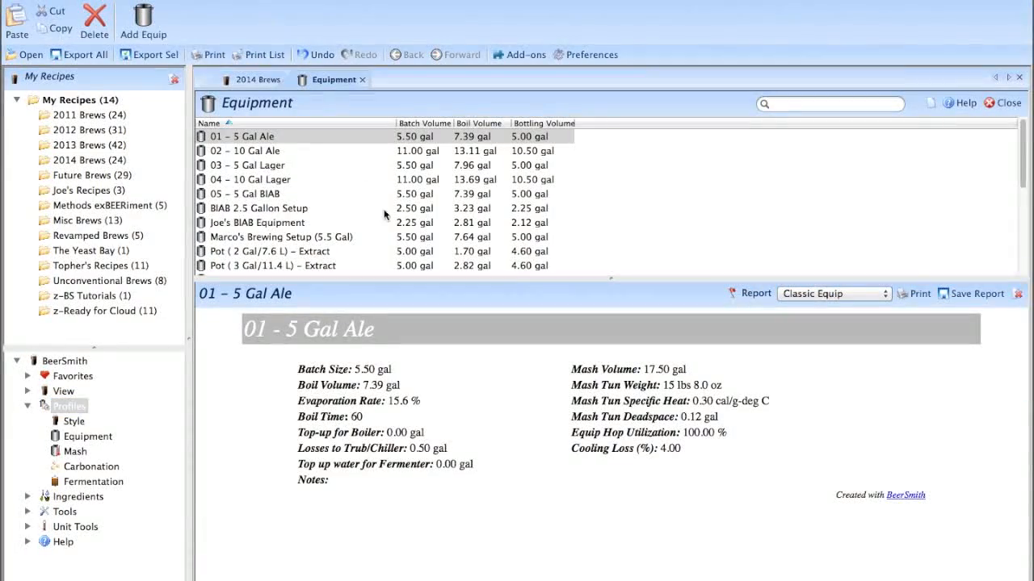
mouse_move(282, 181)
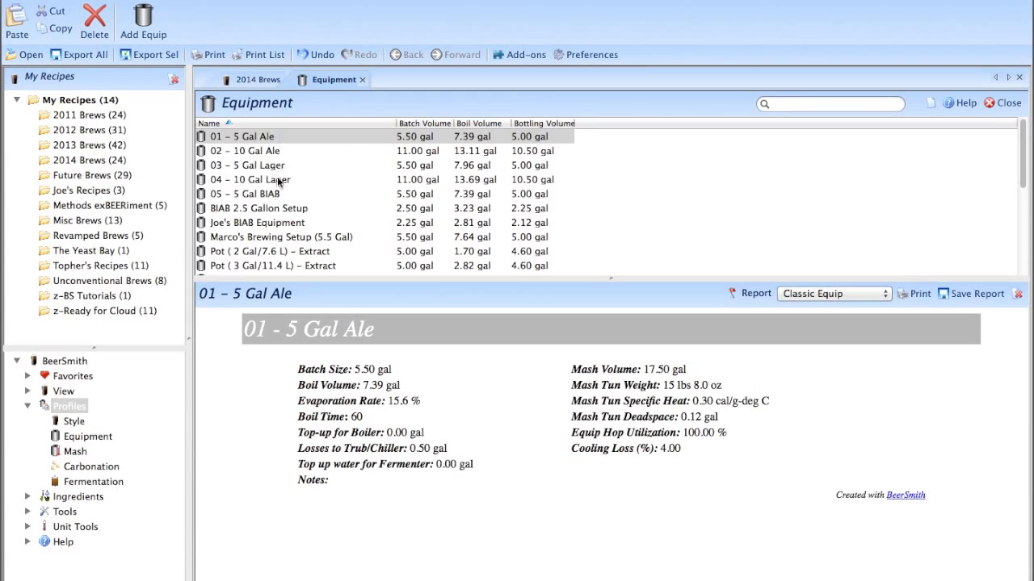
mouse_move(262, 199)
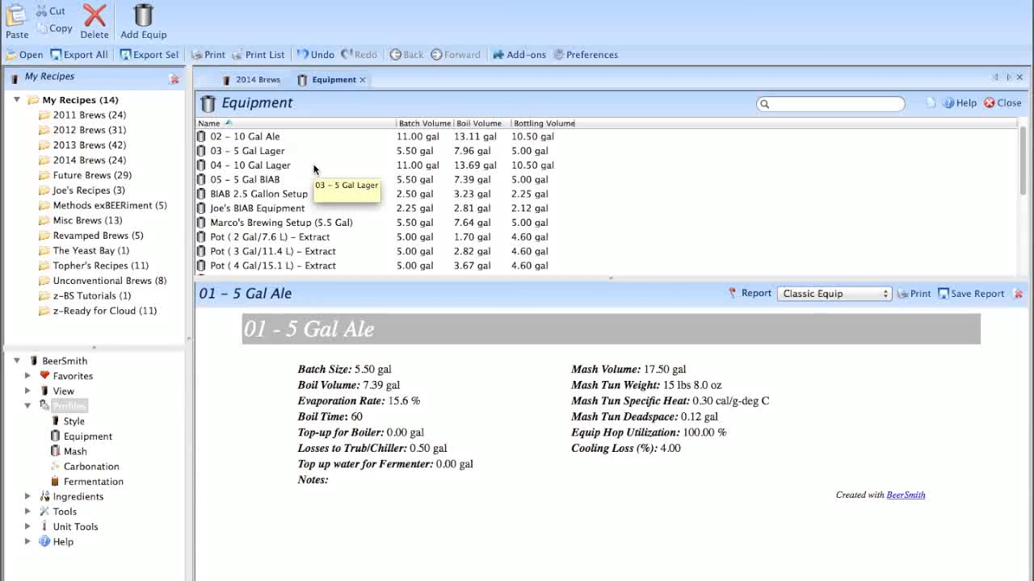
scroll(down, 3)
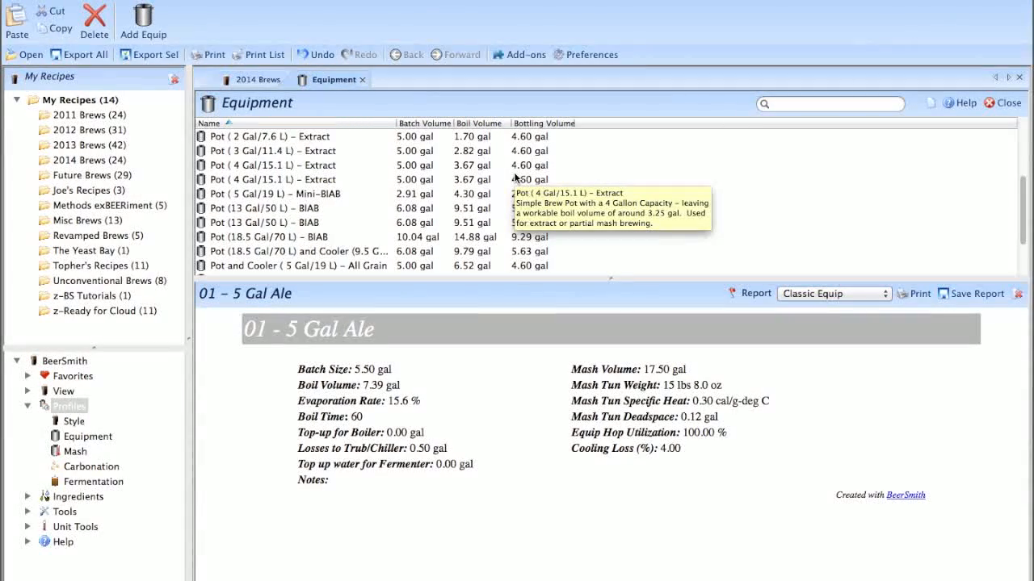
mouse_move(388, 194)
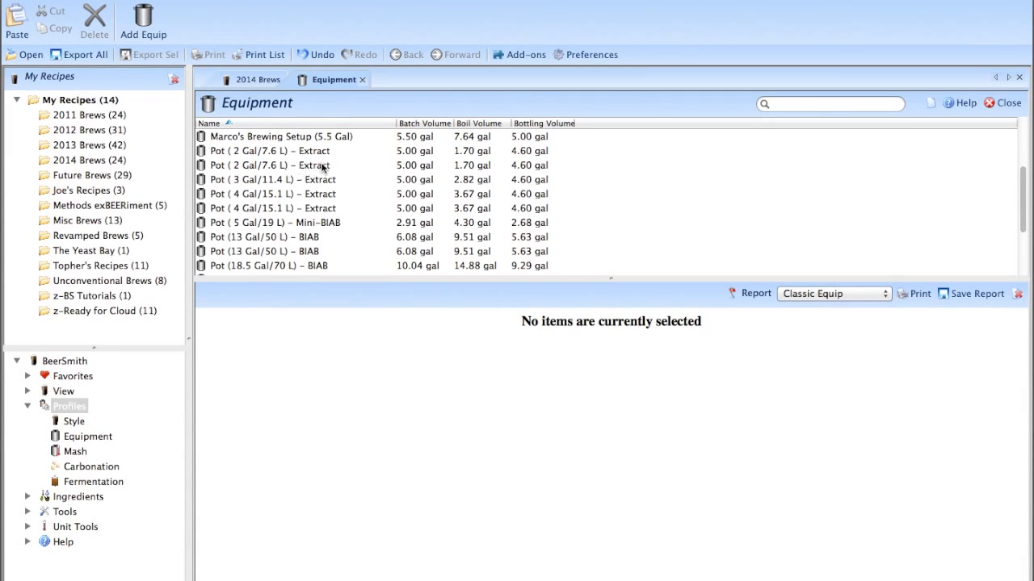
click(275, 165)
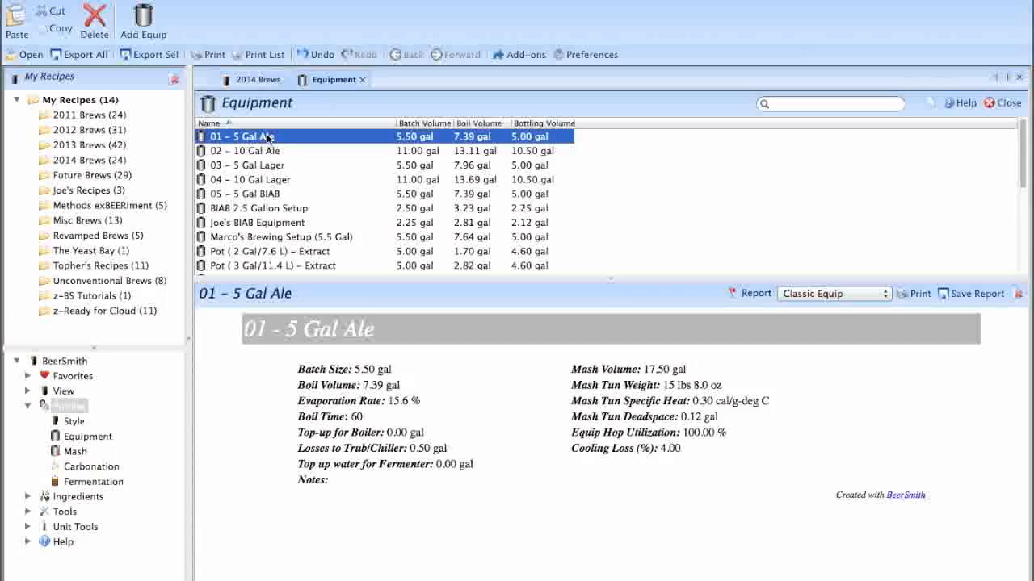
Bring up the '01 - 5 Gal Ale' profile editor and review its name and brewhouse efficiency.
double_click(267, 136)
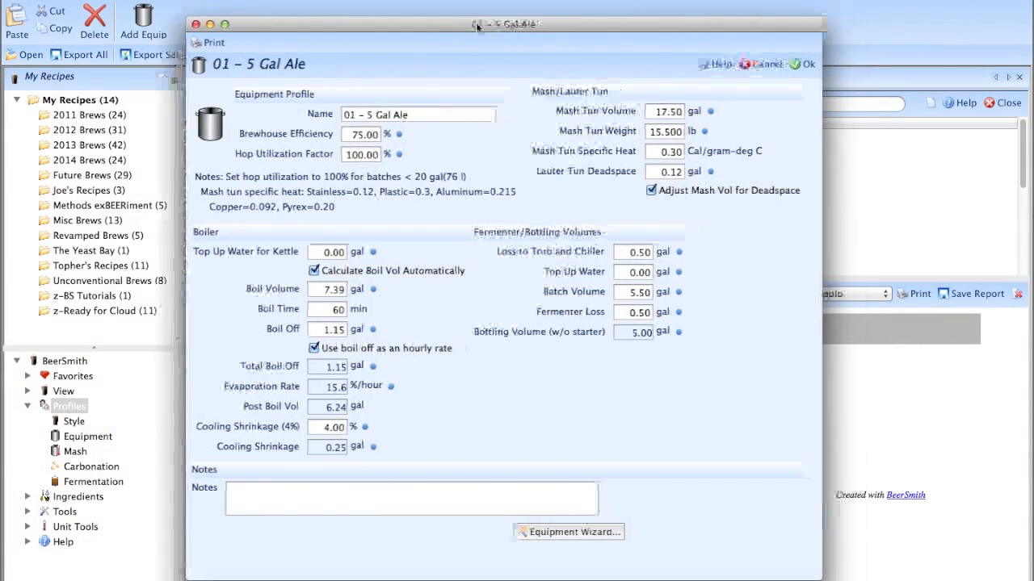
drag(501, 24, 459, 24)
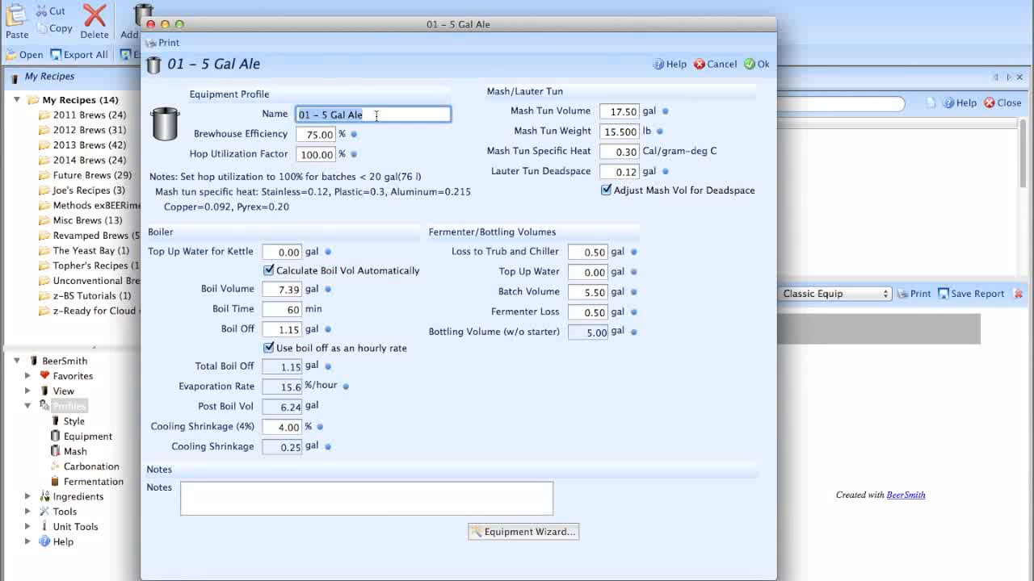
click(319, 113)
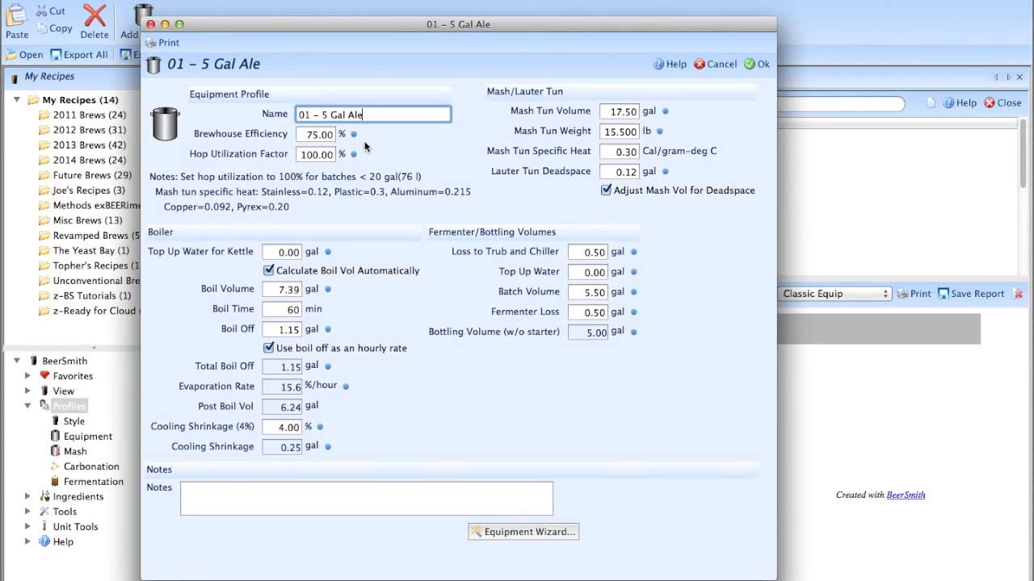
click(316, 134)
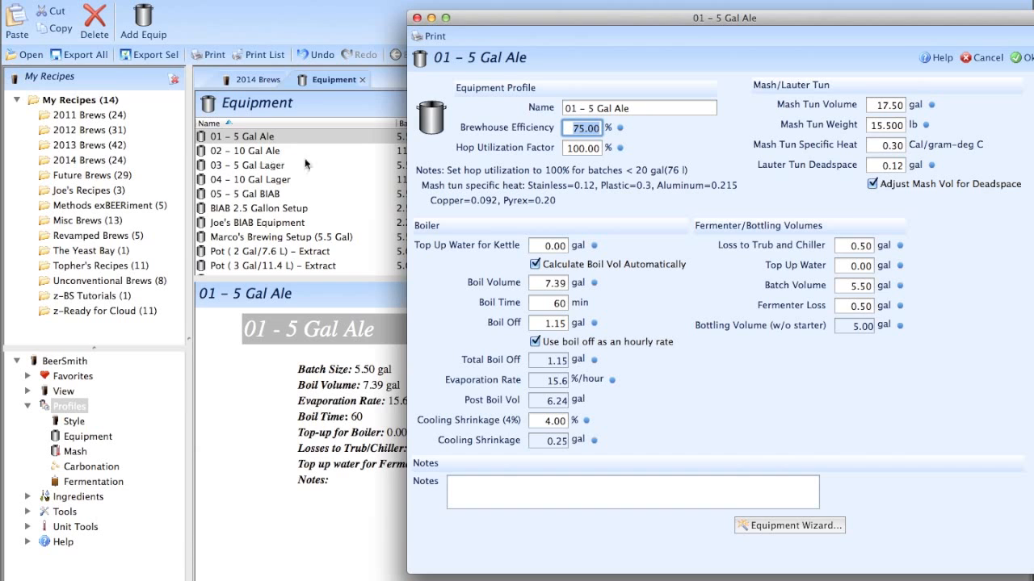
mouse_move(275, 180)
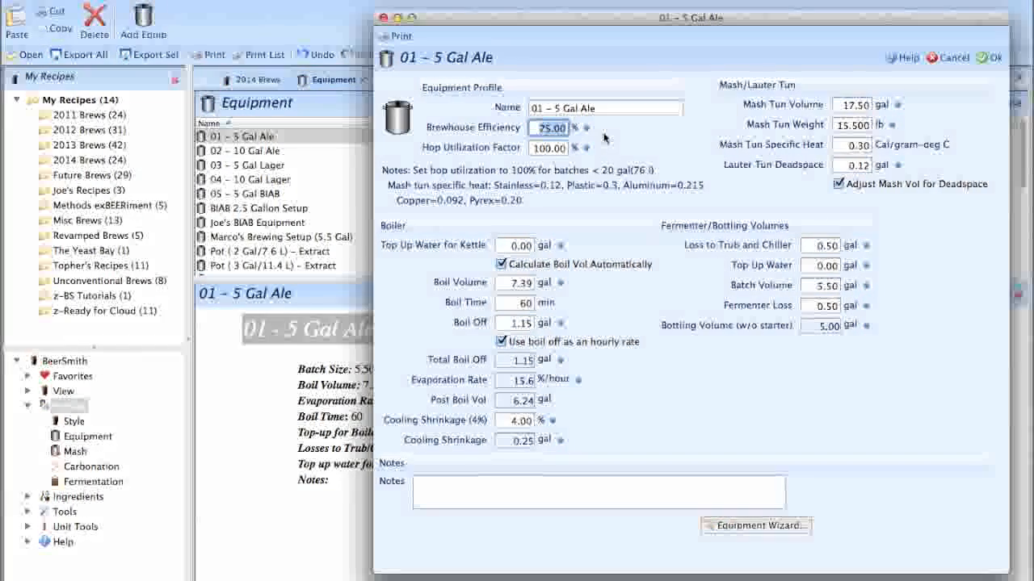
Review the remaining profile settings including the hop utilization factor.
click(604, 106)
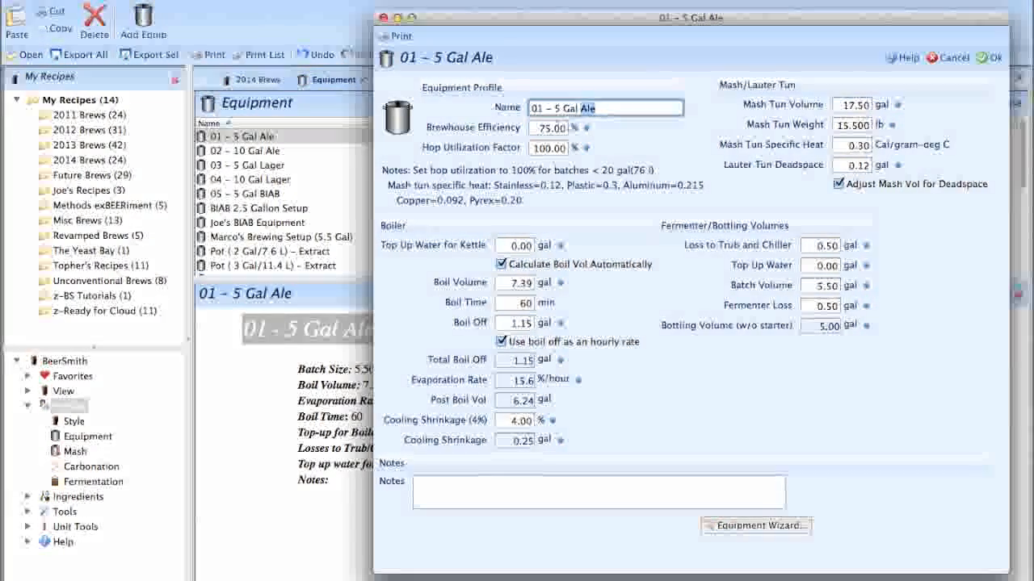
click(547, 128)
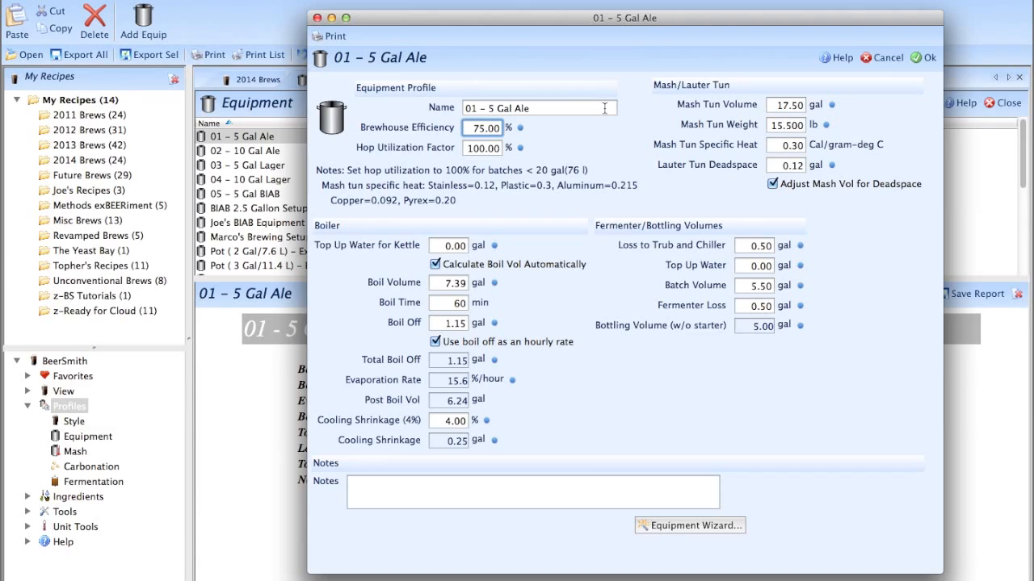
click(481, 149)
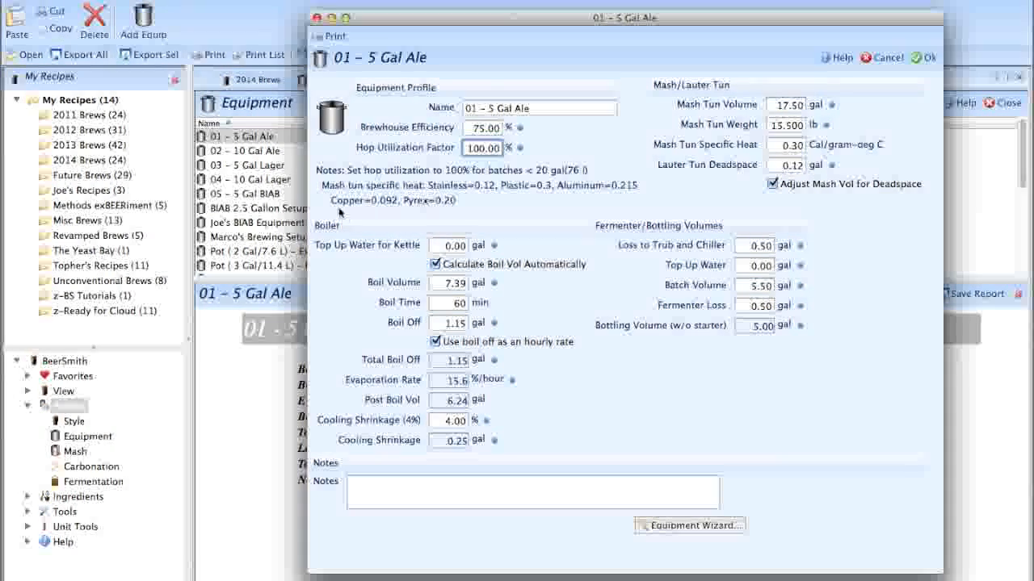
mouse_move(433, 191)
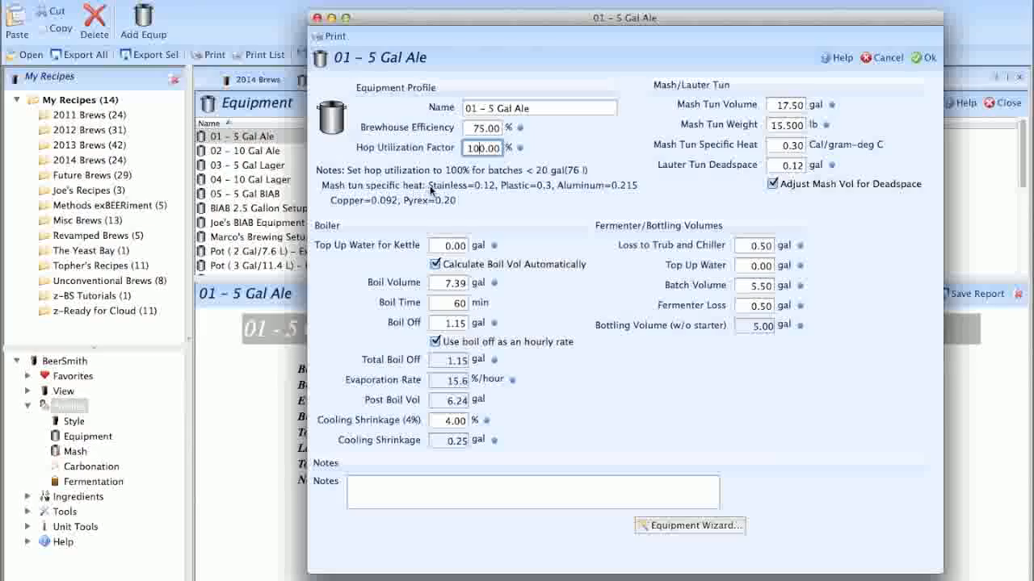
mouse_move(465, 186)
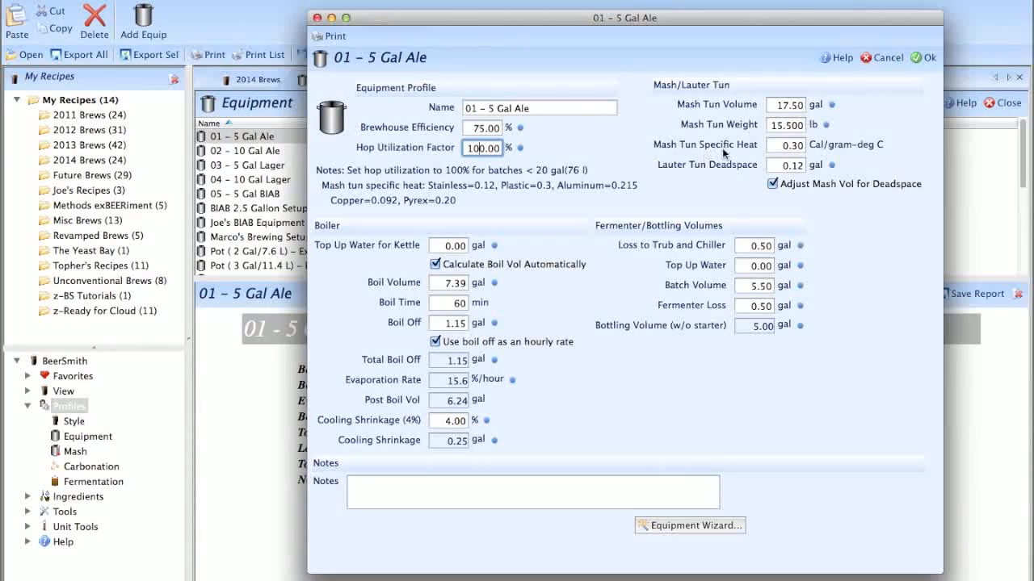
mouse_move(785, 146)
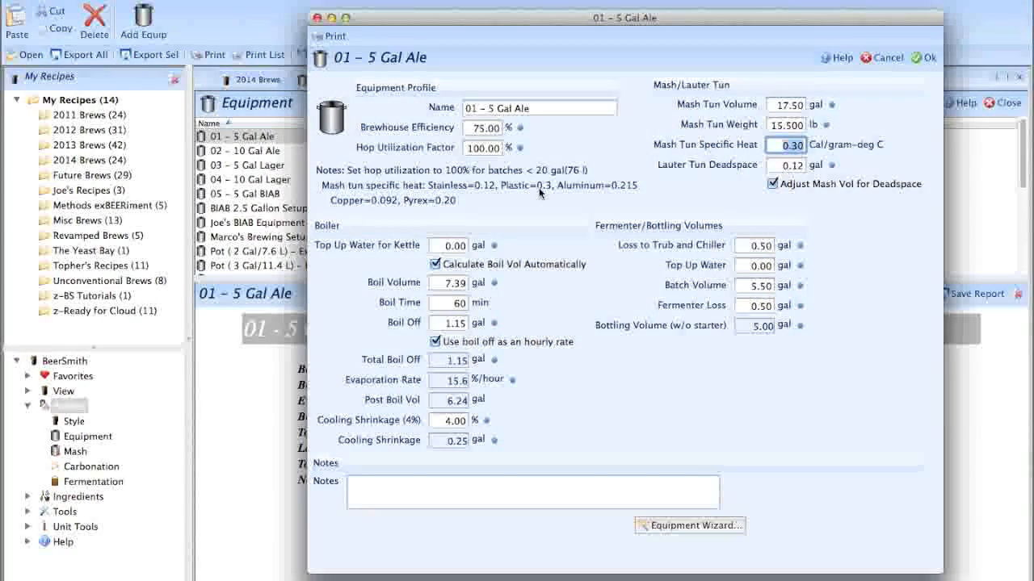
mouse_move(518, 192)
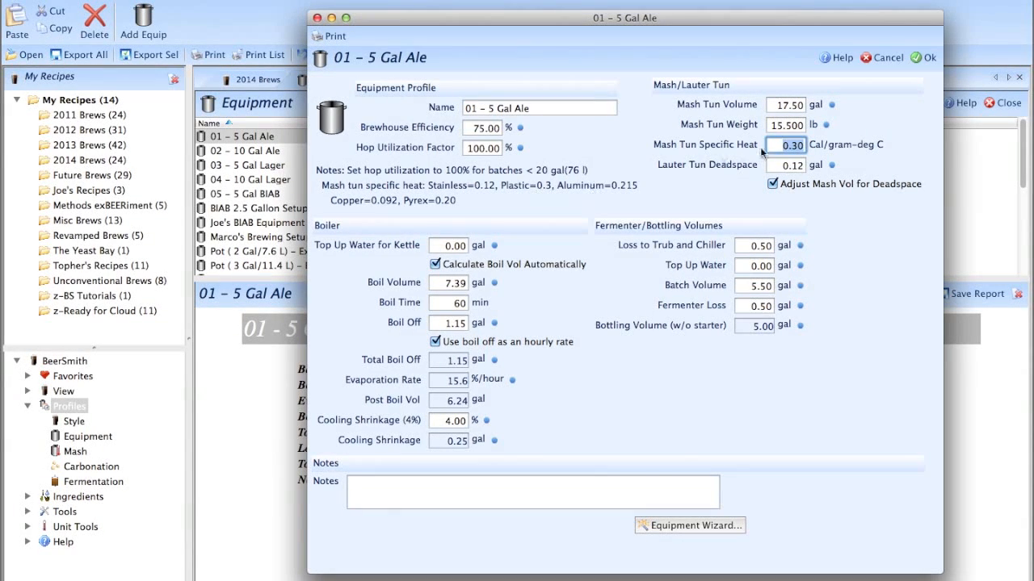
mouse_move(785, 146)
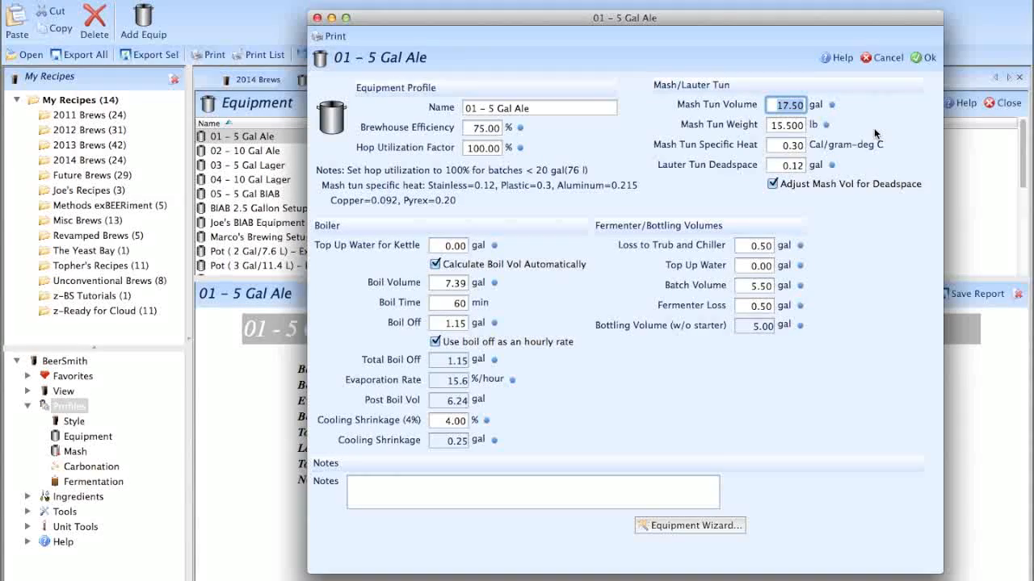
mouse_move(878, 104)
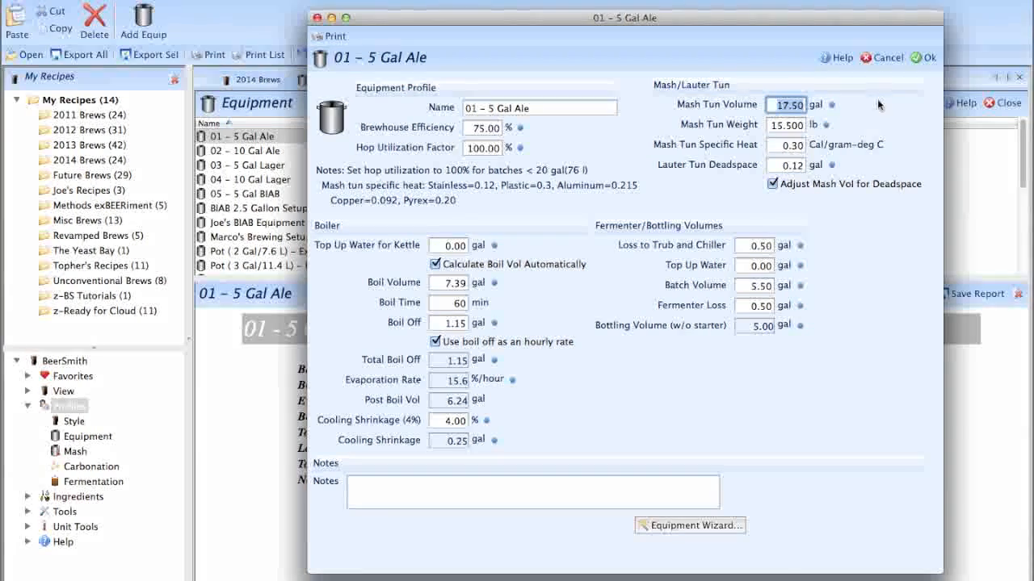
click(785, 124)
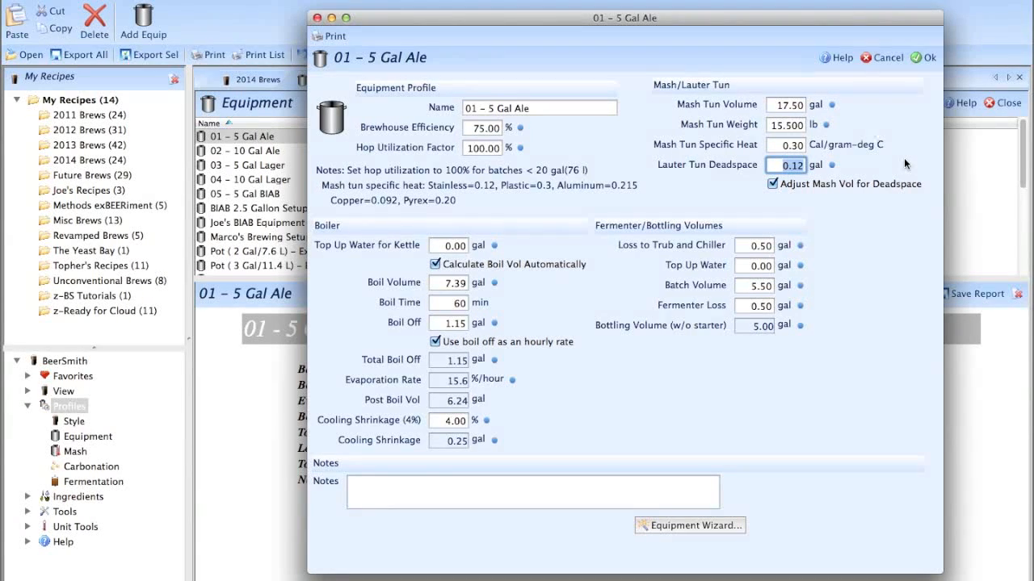
mouse_move(888, 203)
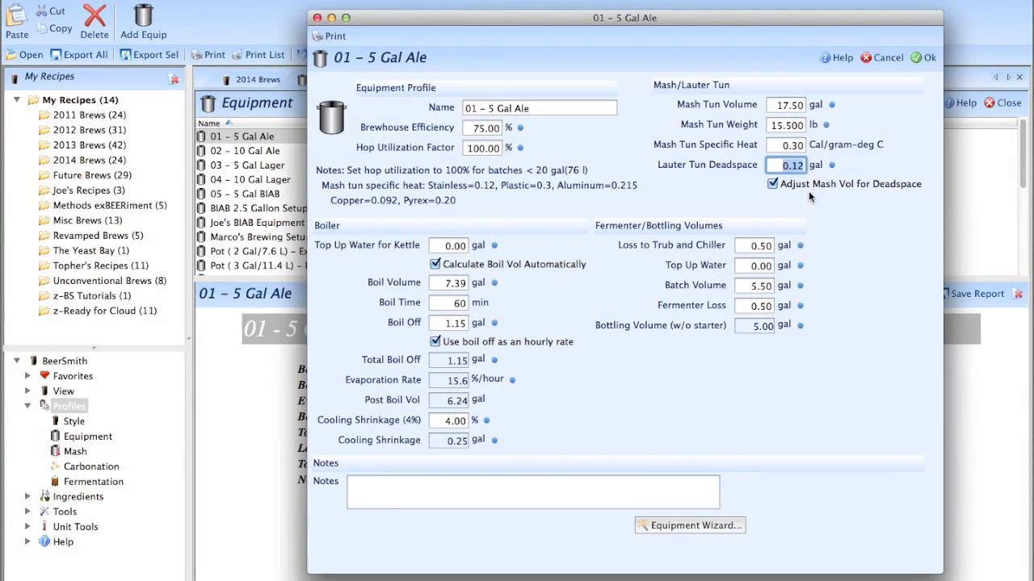
mouse_move(740, 192)
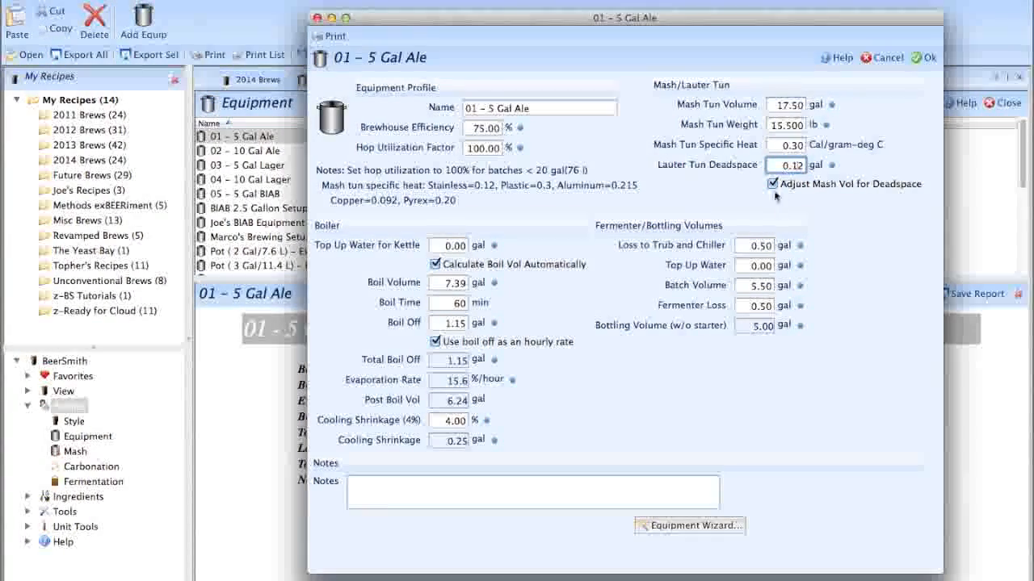
mouse_move(772, 184)
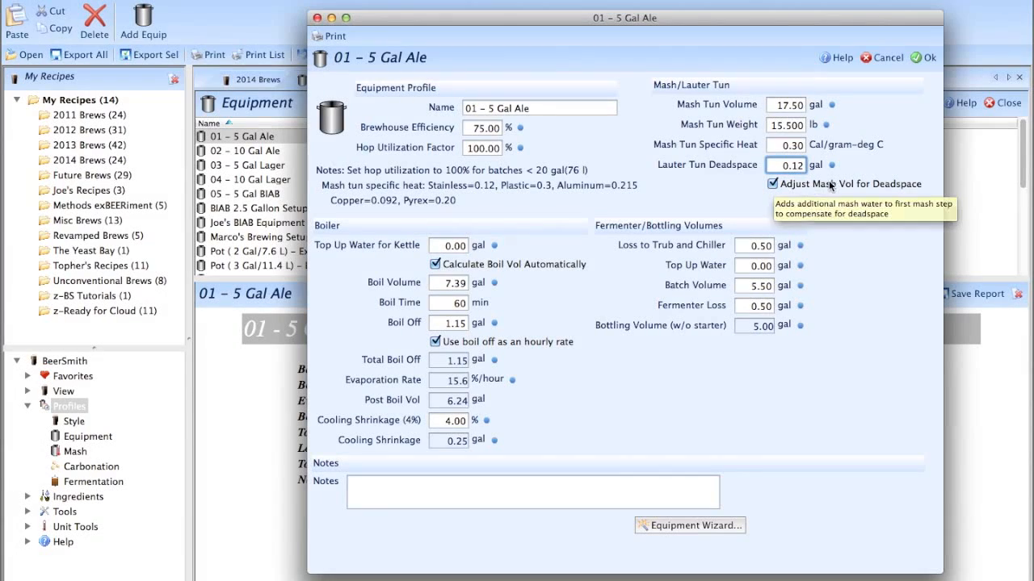
mouse_move(859, 185)
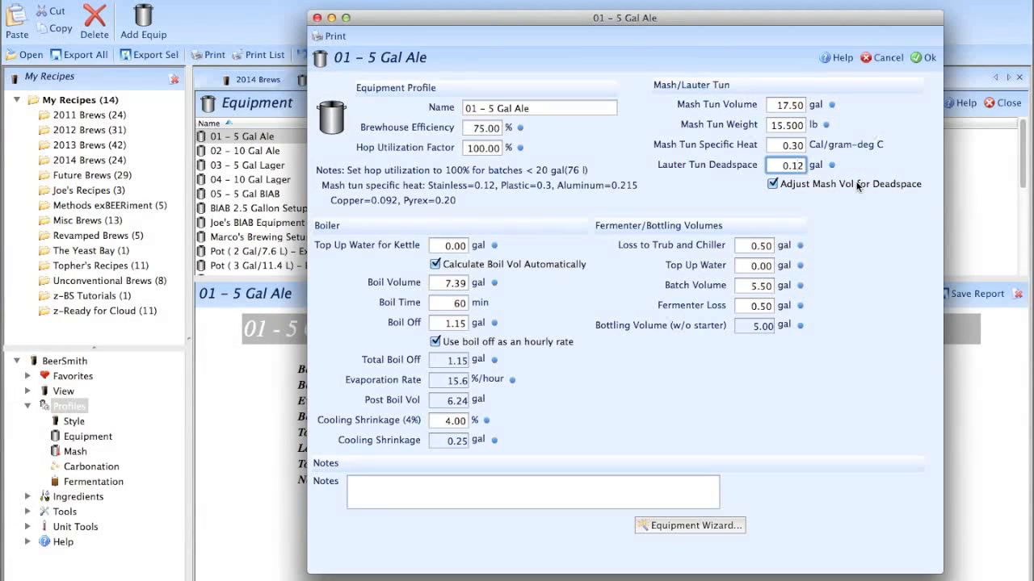
mouse_move(557, 176)
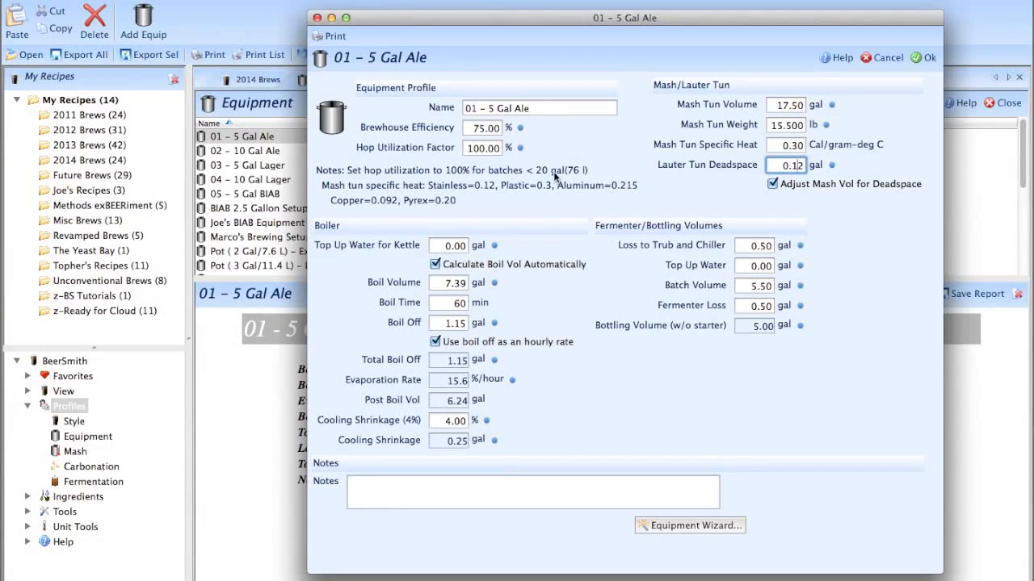
mouse_move(333, 358)
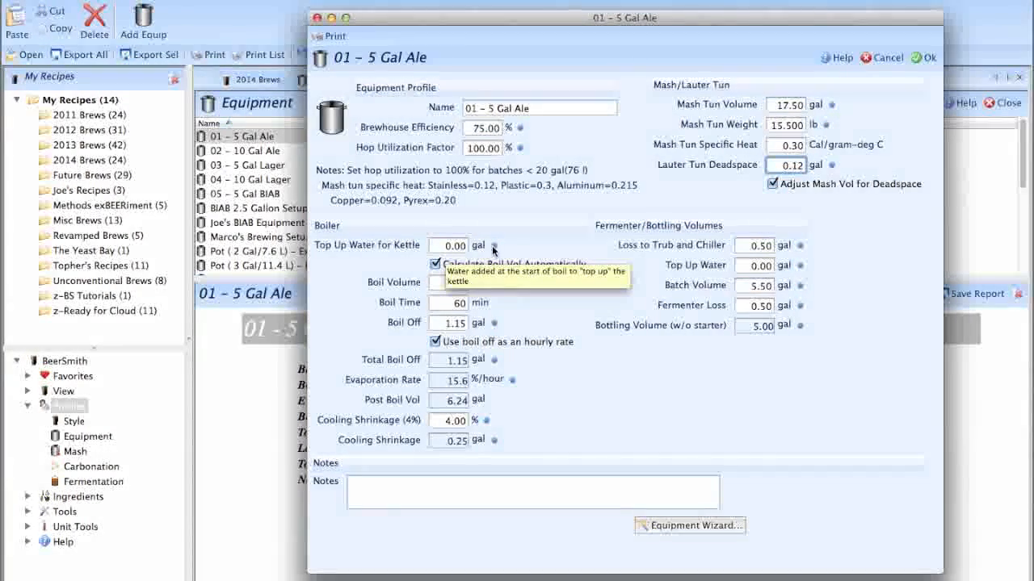
click(436, 265)
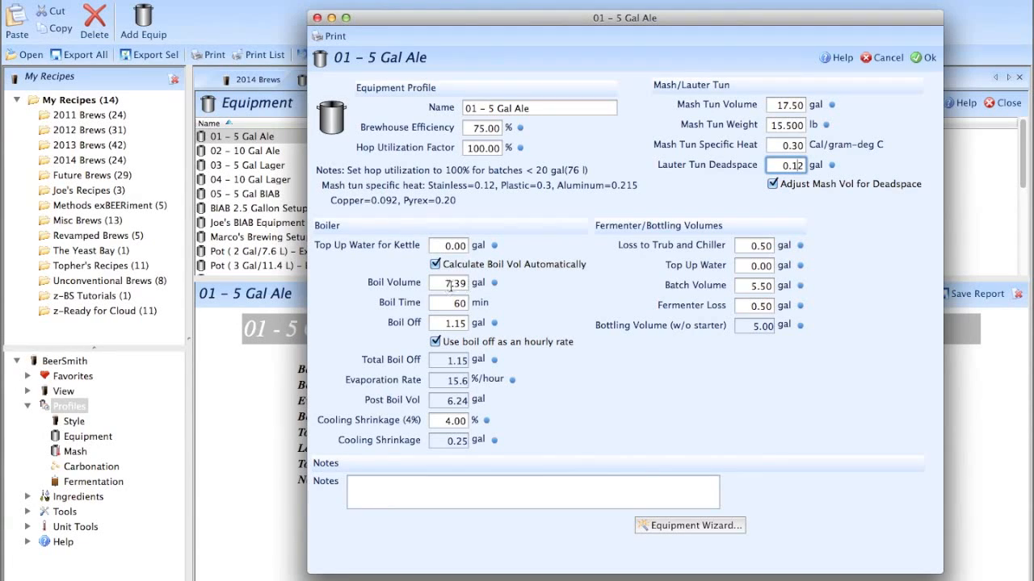
mouse_move(449, 282)
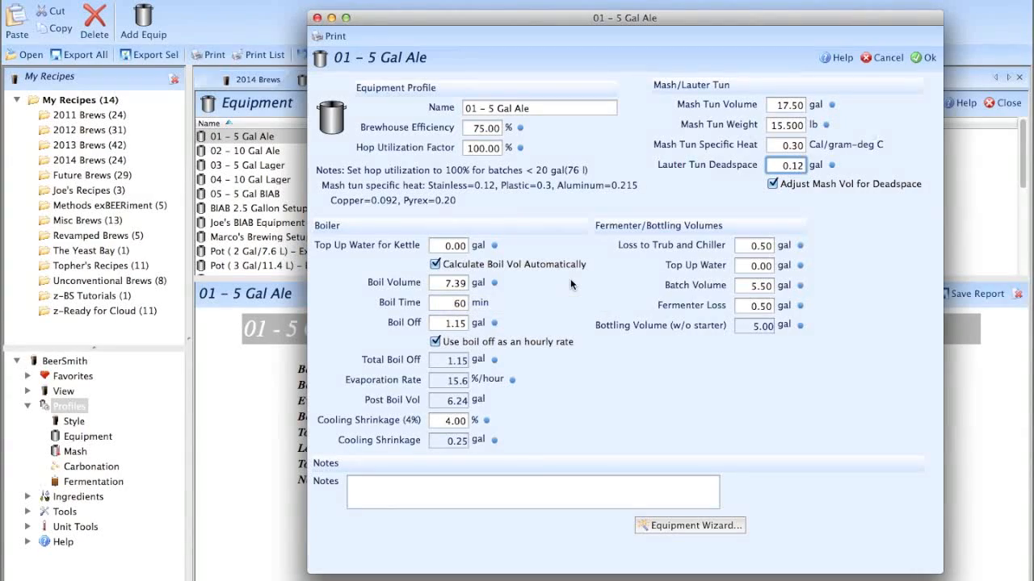
mouse_move(532, 320)
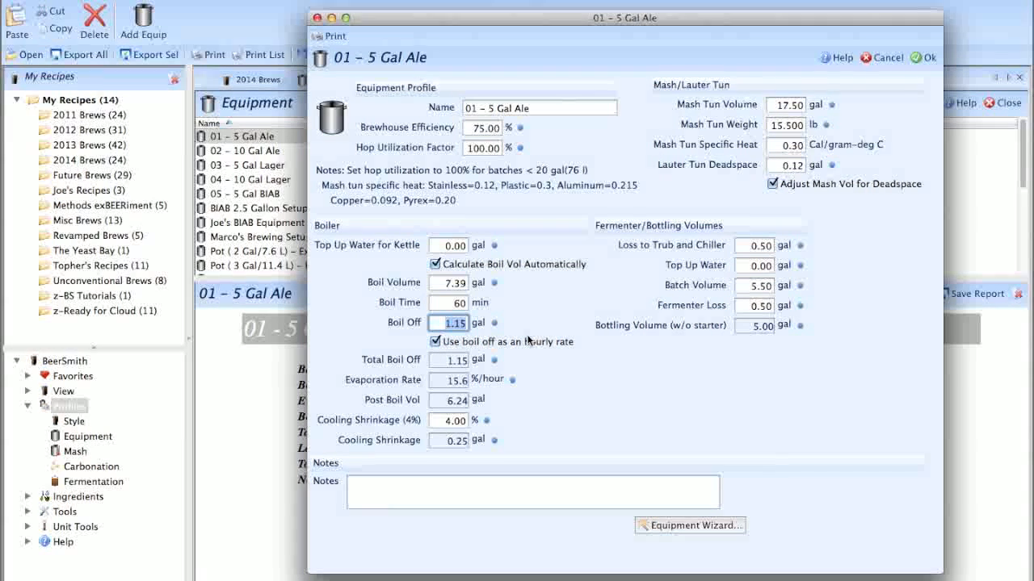
click(449, 302)
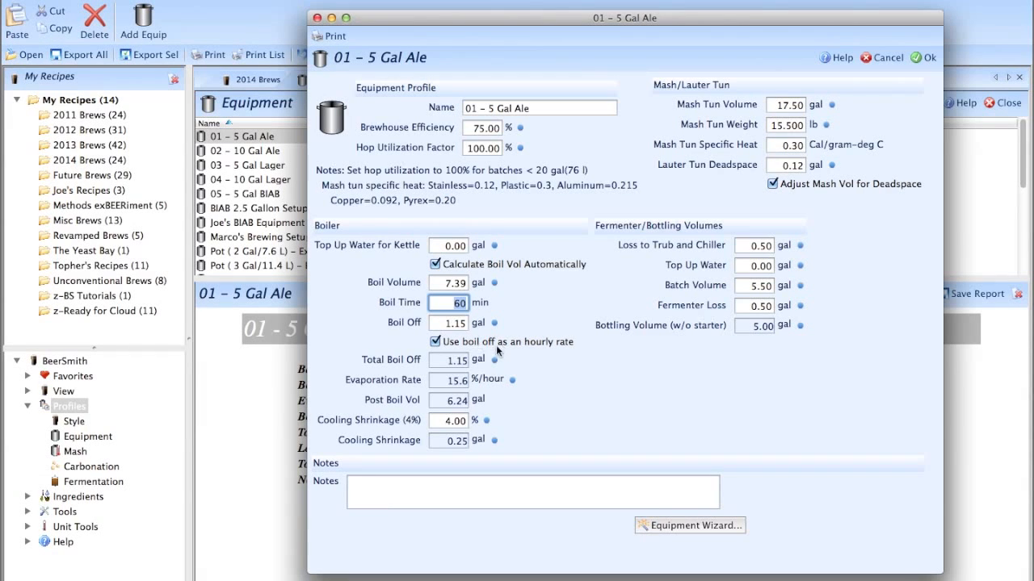
mouse_move(525, 349)
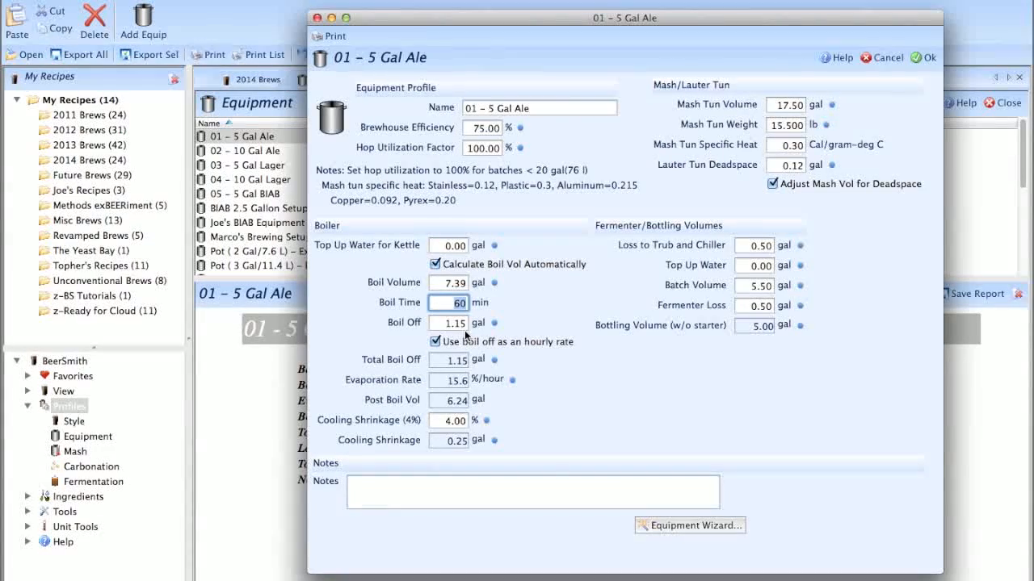
mouse_move(552, 333)
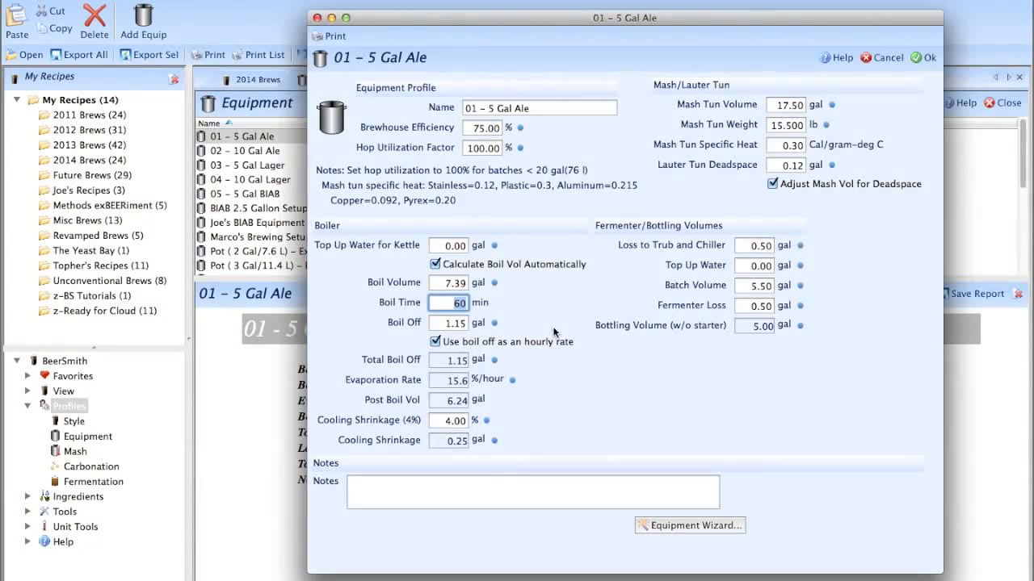
mouse_move(510, 340)
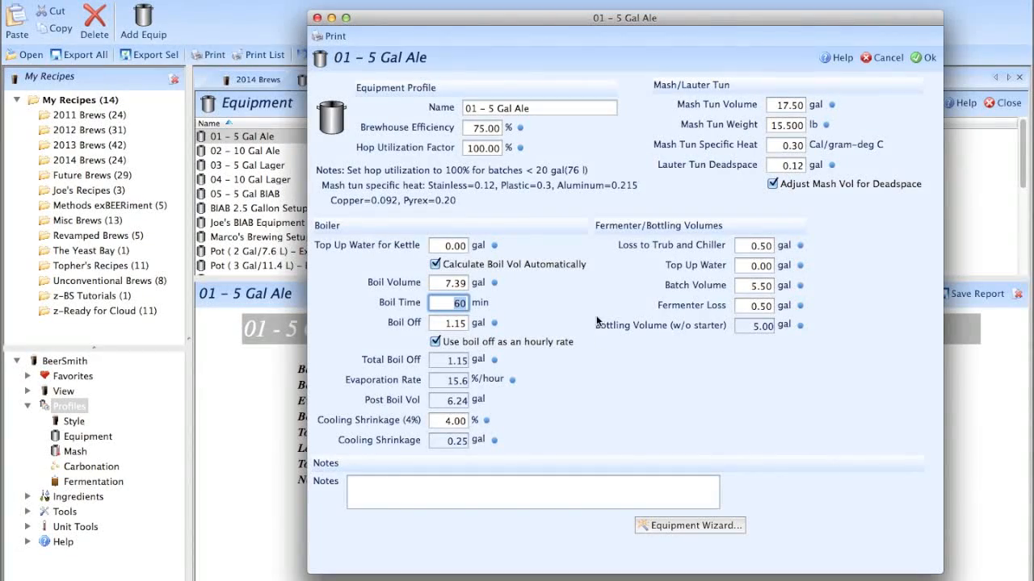
mouse_move(859, 284)
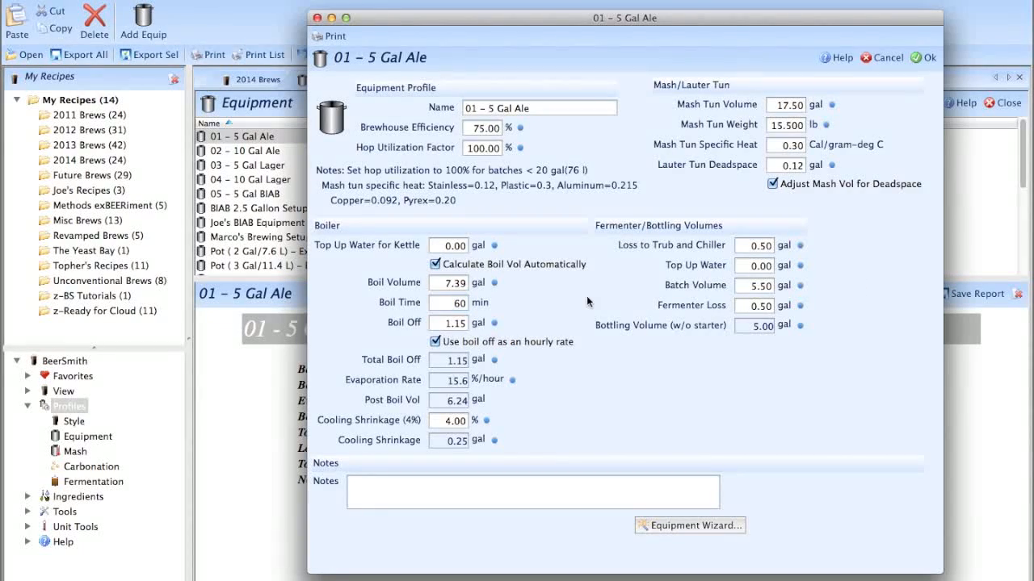
click(449, 323)
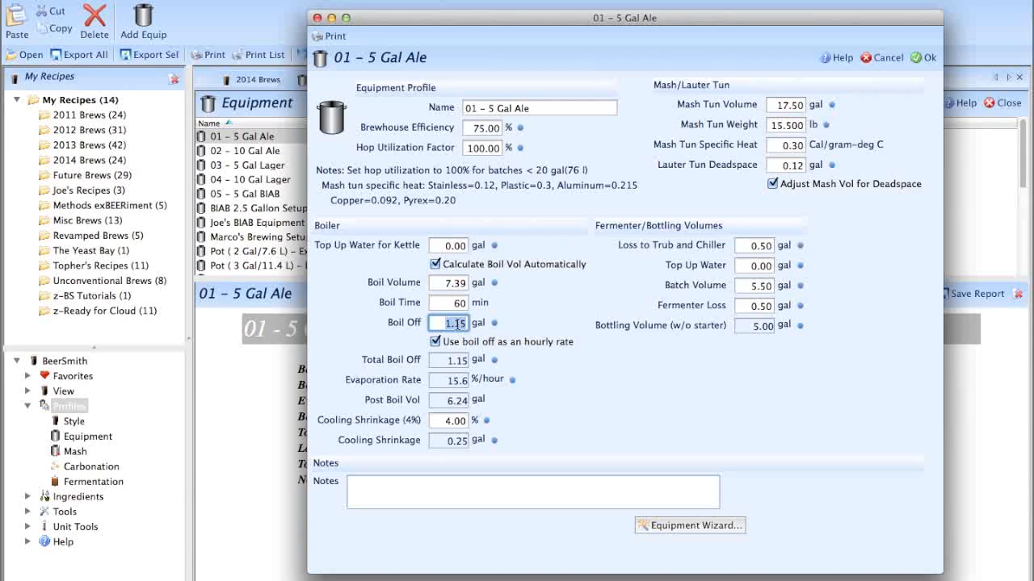
mouse_move(472, 326)
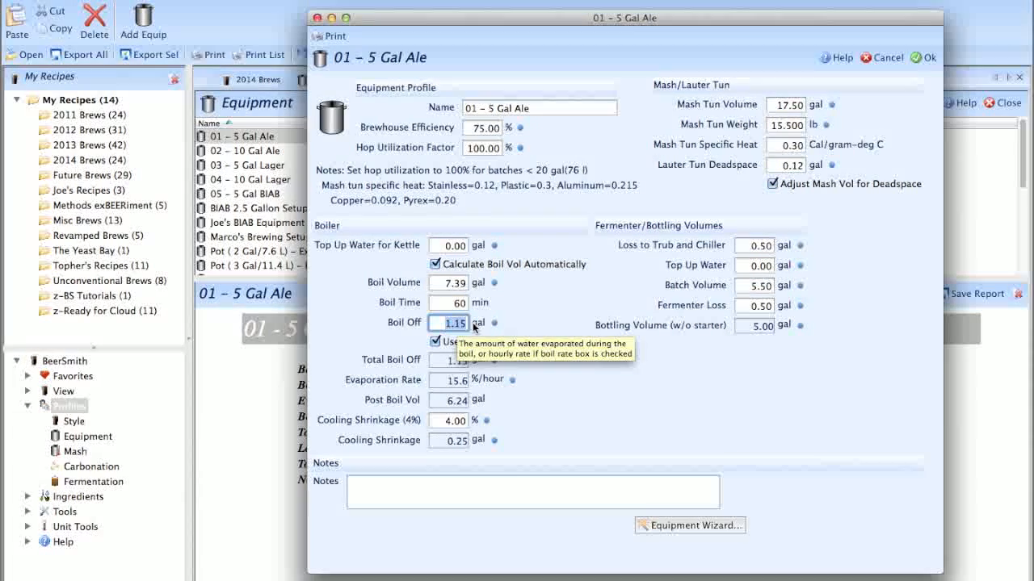
mouse_move(539, 326)
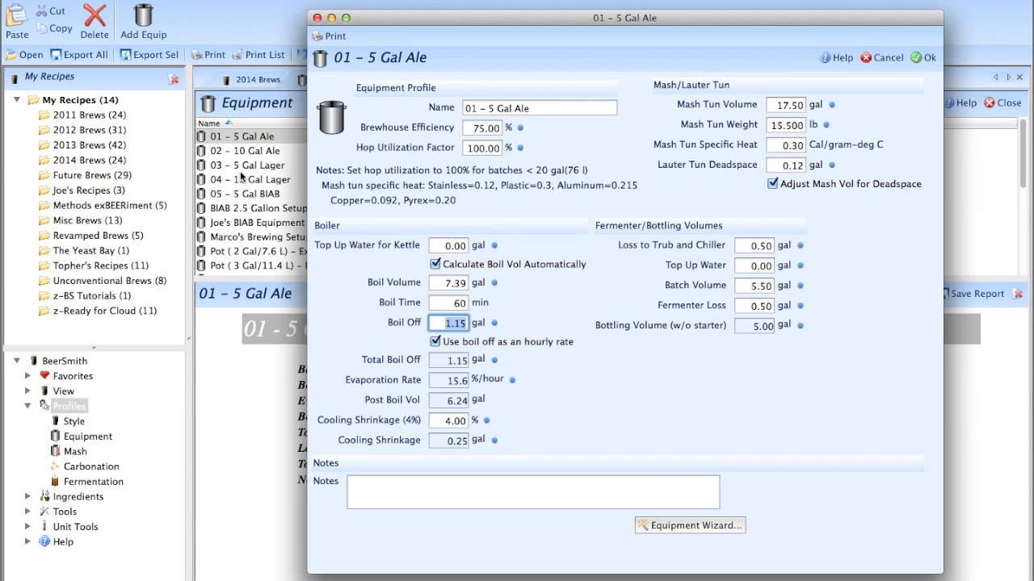
mouse_move(525, 331)
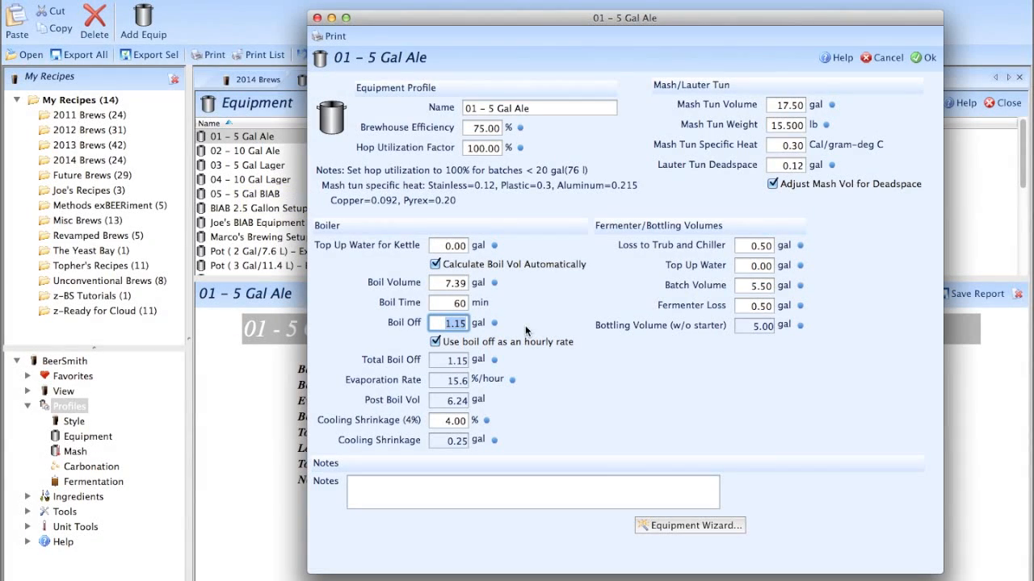
mouse_move(539, 300)
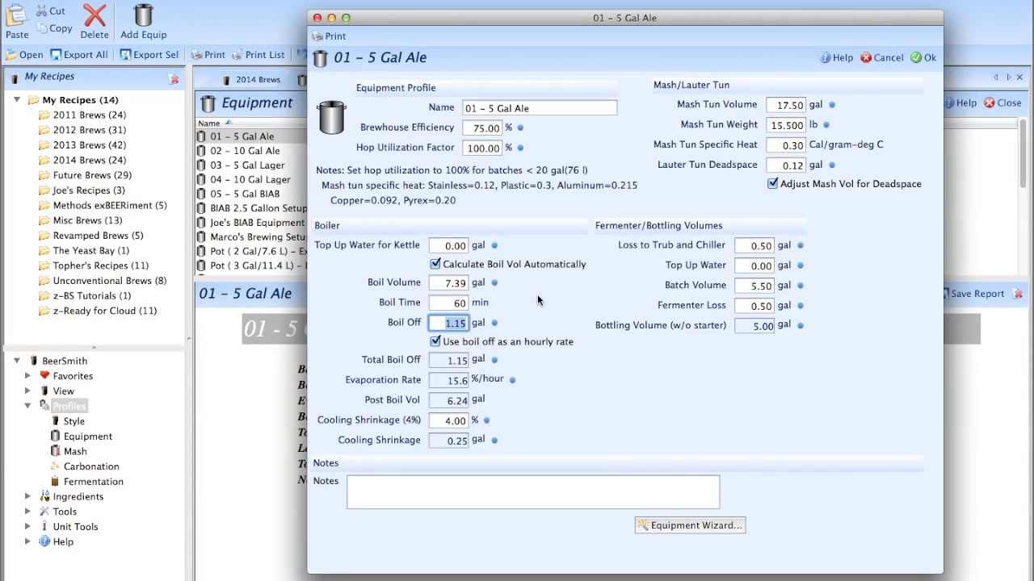
mouse_move(478, 339)
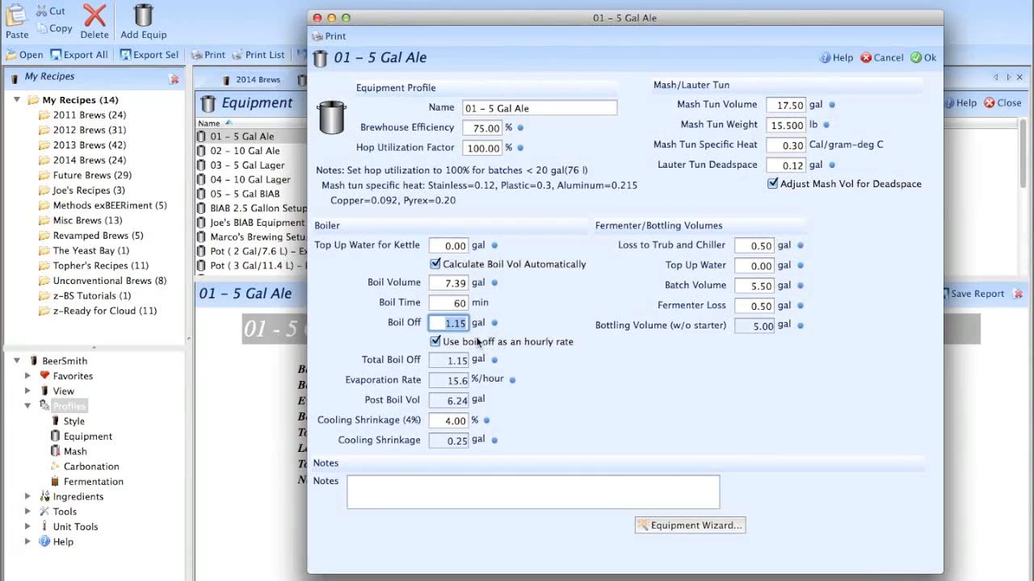
mouse_move(779, 338)
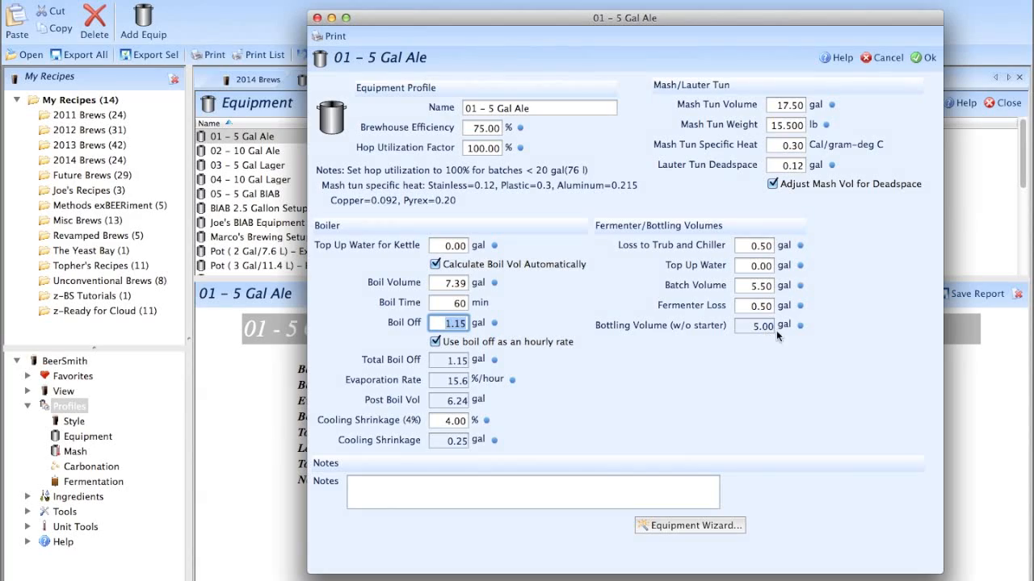
mouse_move(856, 274)
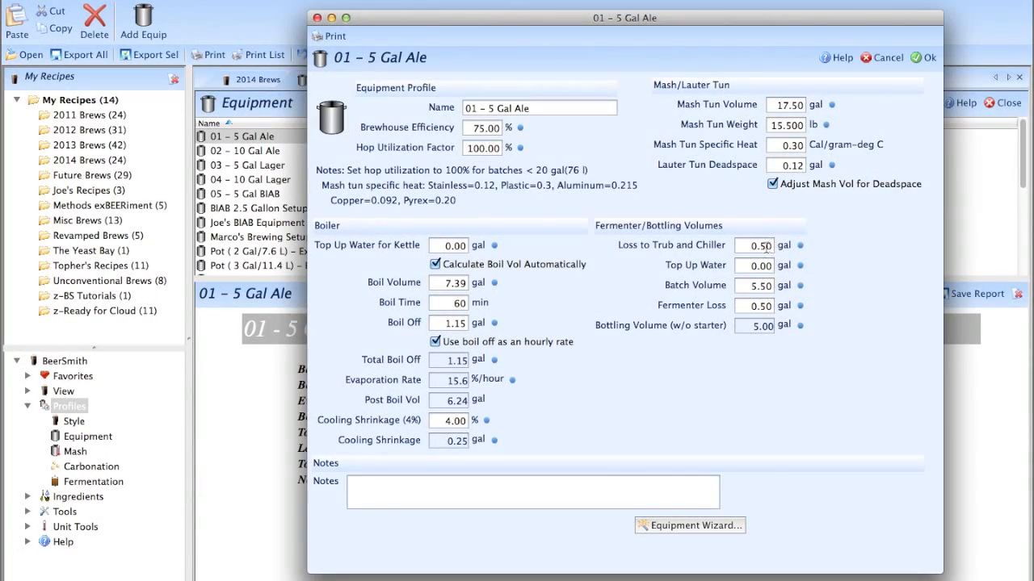
click(754, 245)
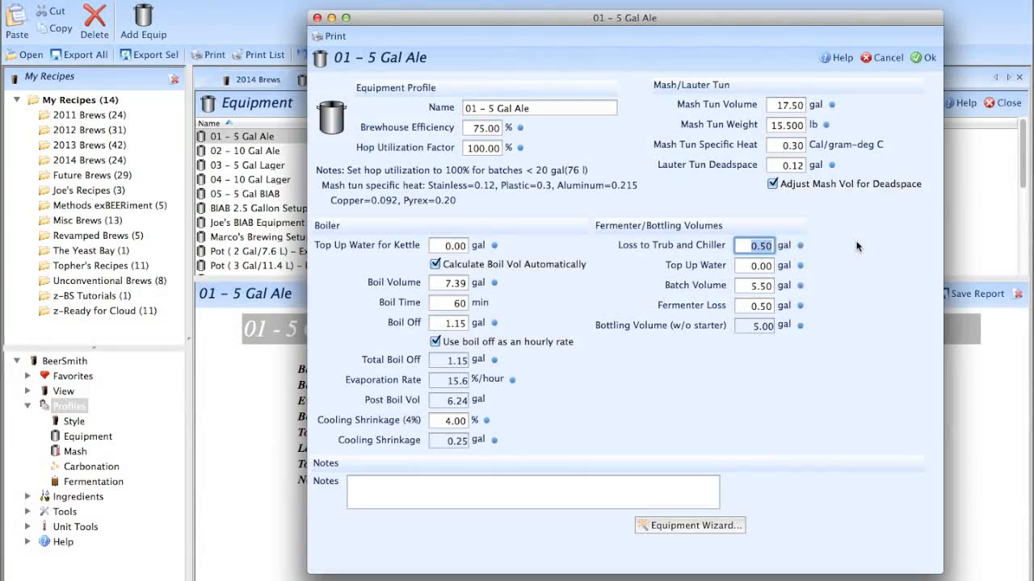
mouse_move(843, 268)
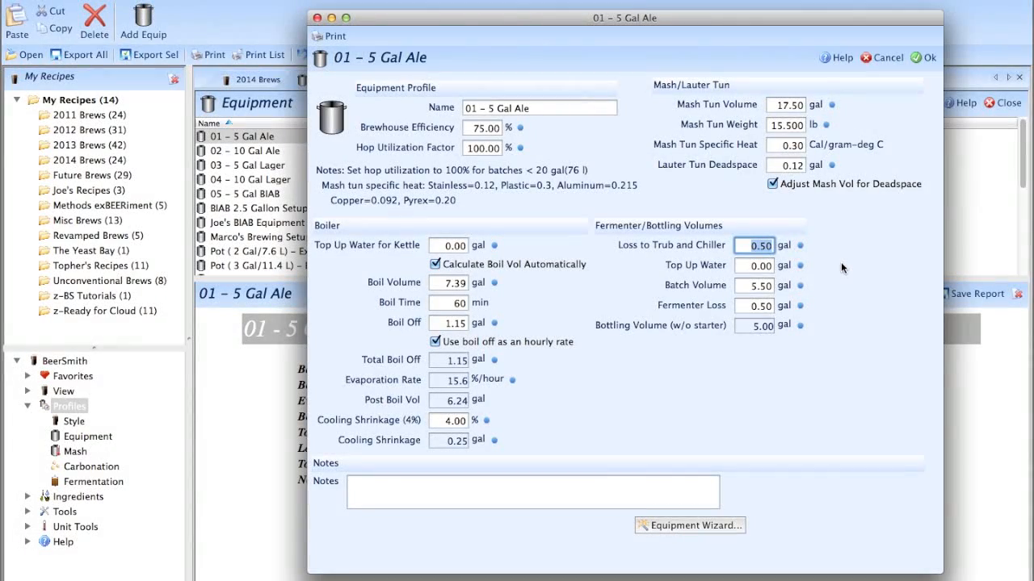
mouse_move(834, 281)
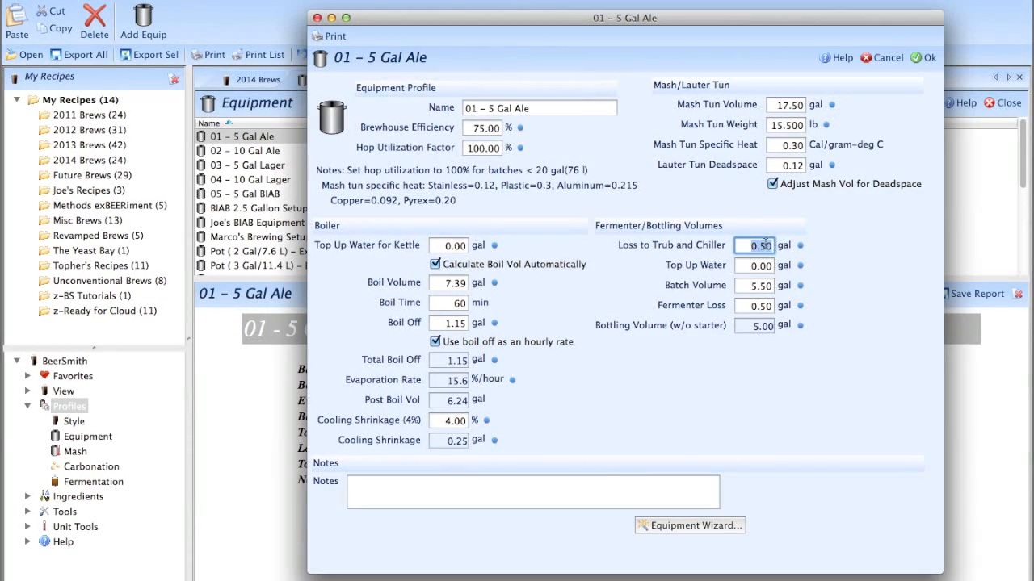
mouse_move(822, 249)
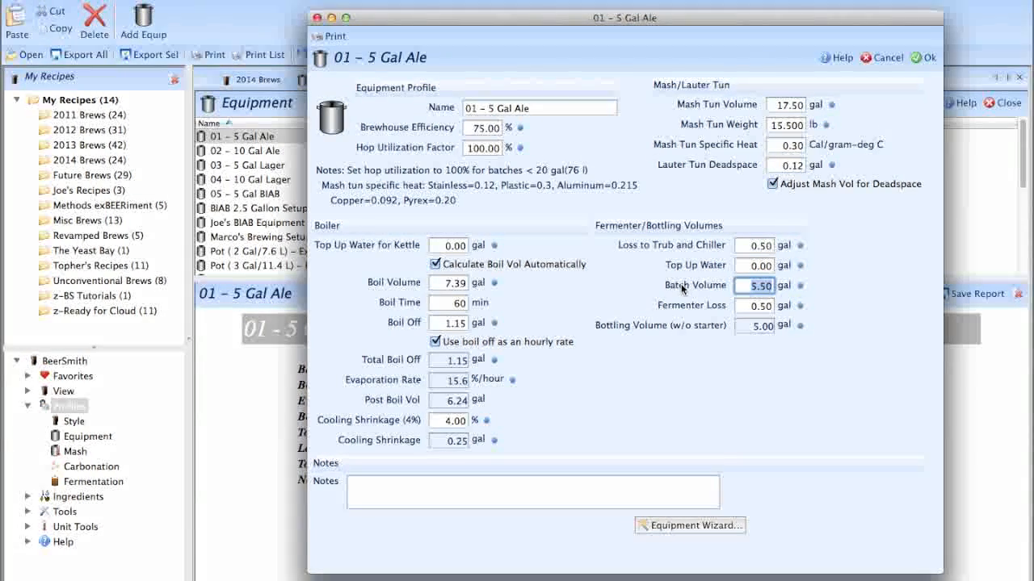
click(755, 284)
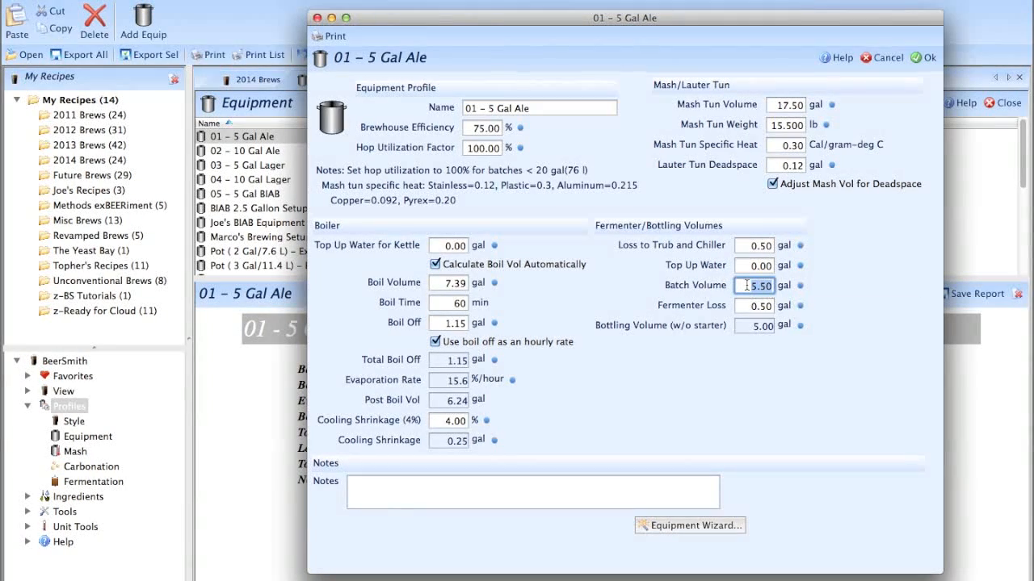
click(753, 305)
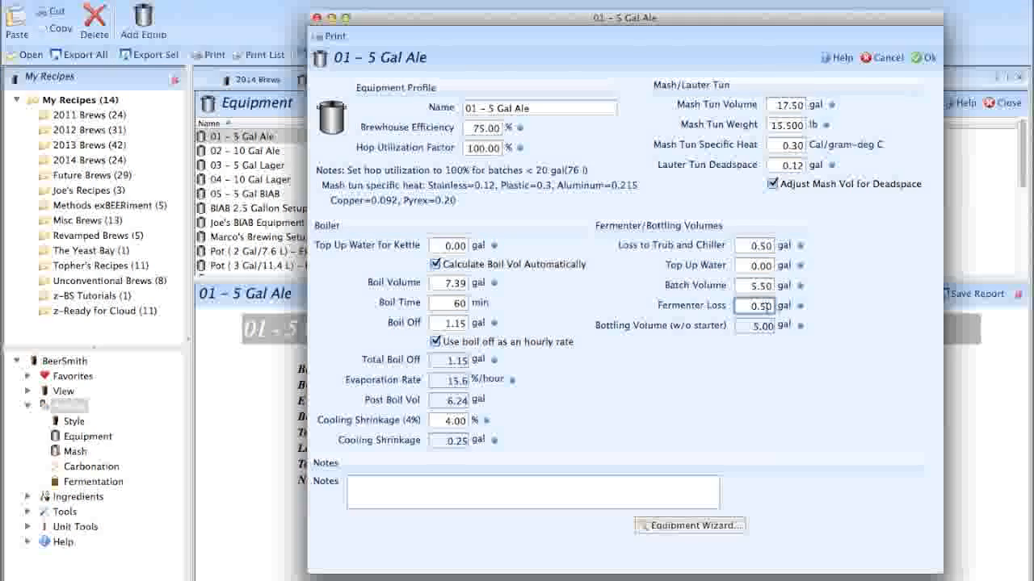
Re-enter a 5.5 gal batch volume and save the profile, keeping the 7.39 gal boil volume.
click(753, 284)
text(5)
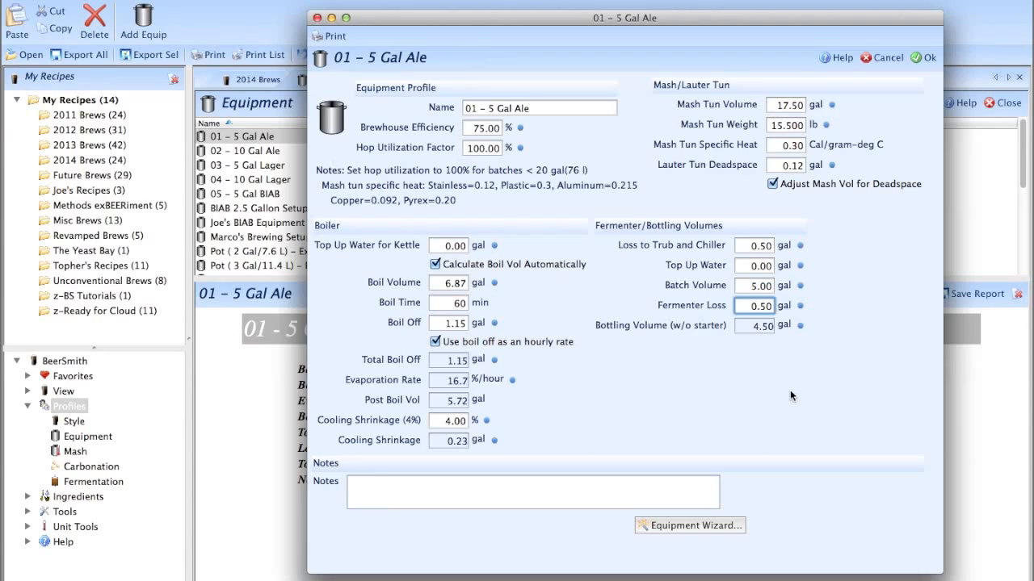
click(752, 284)
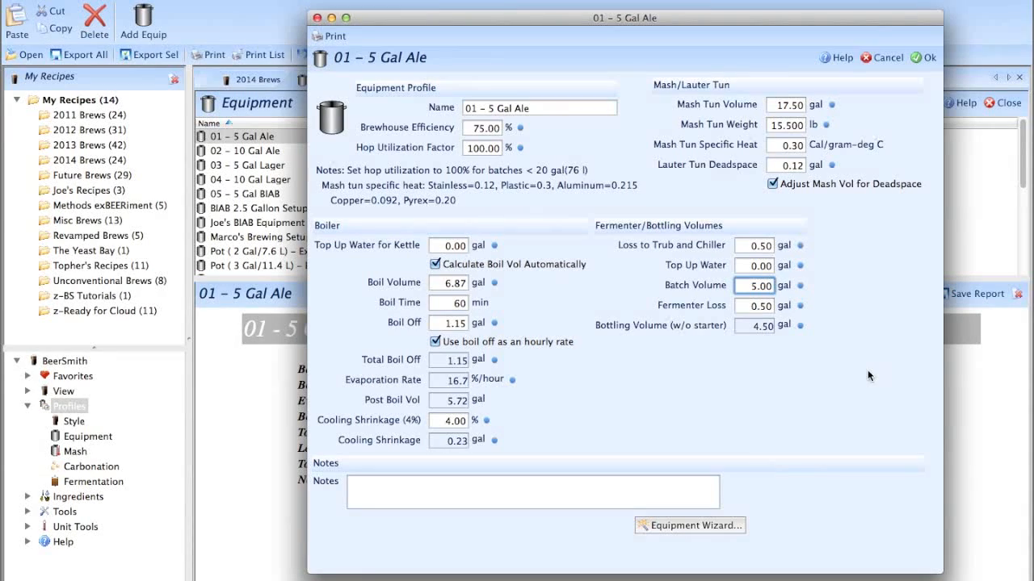
text(5.5)
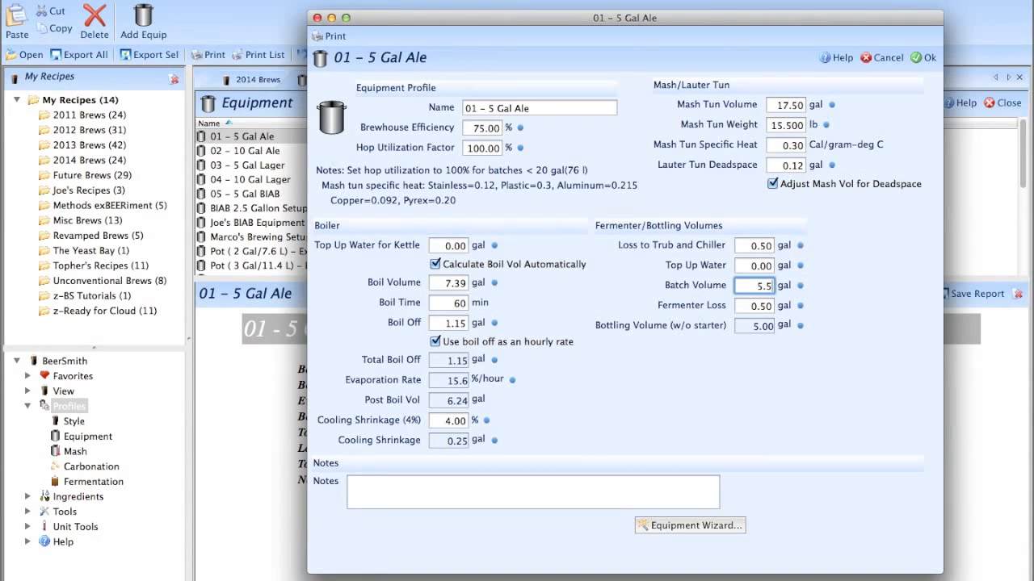
click(753, 305)
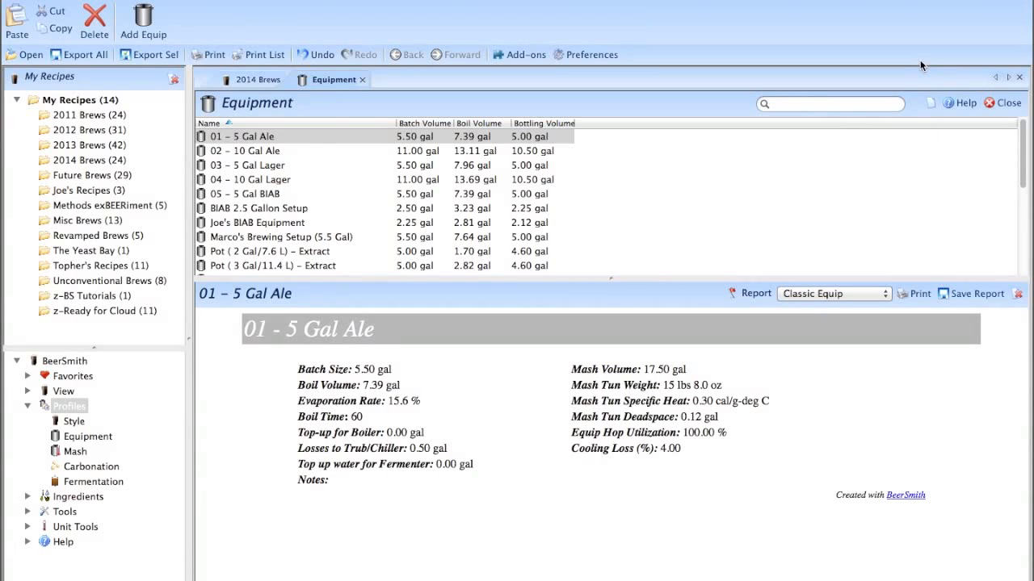
mouse_move(260, 145)
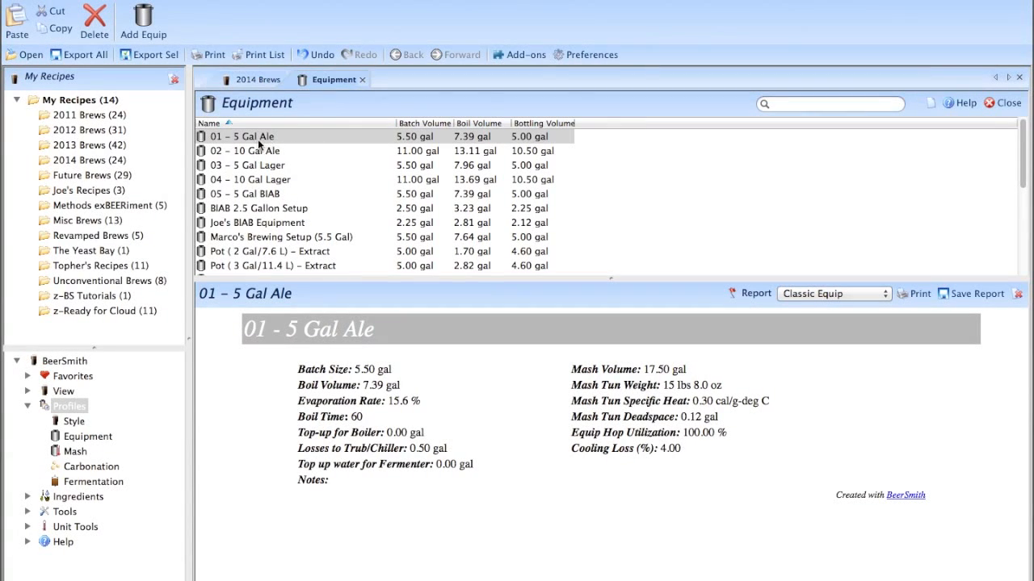
mouse_move(282, 142)
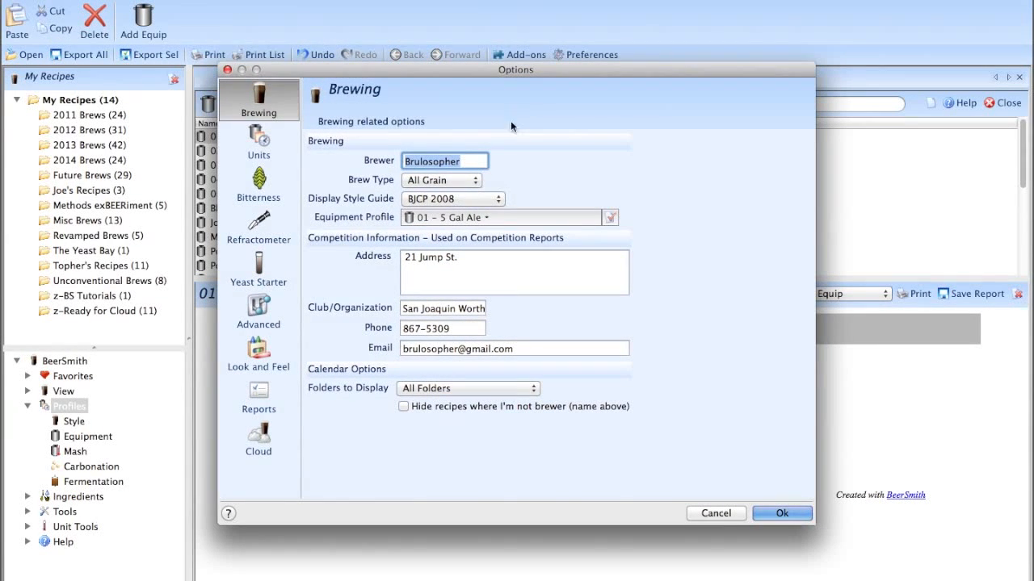
mouse_move(374, 222)
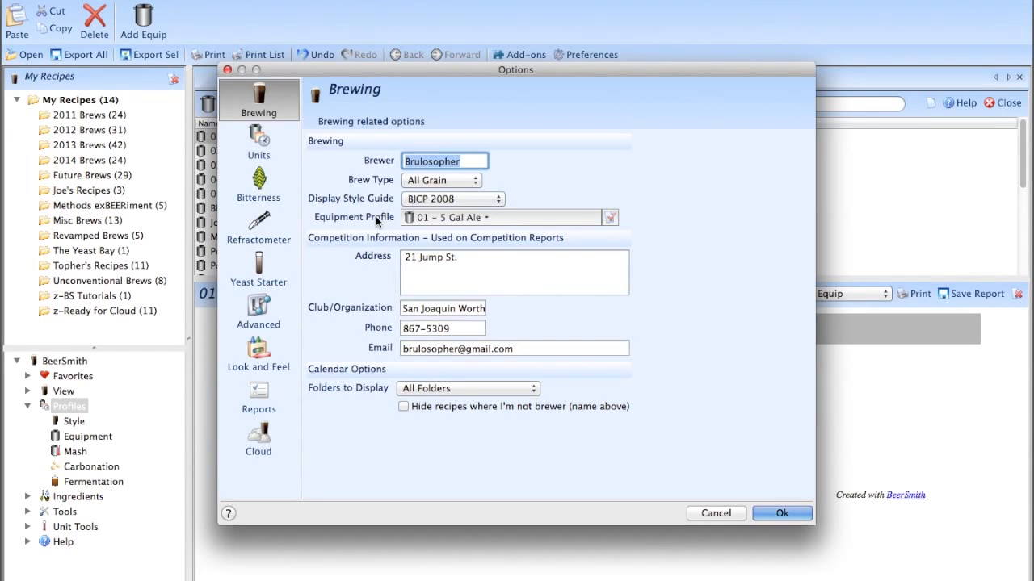
mouse_move(531, 225)
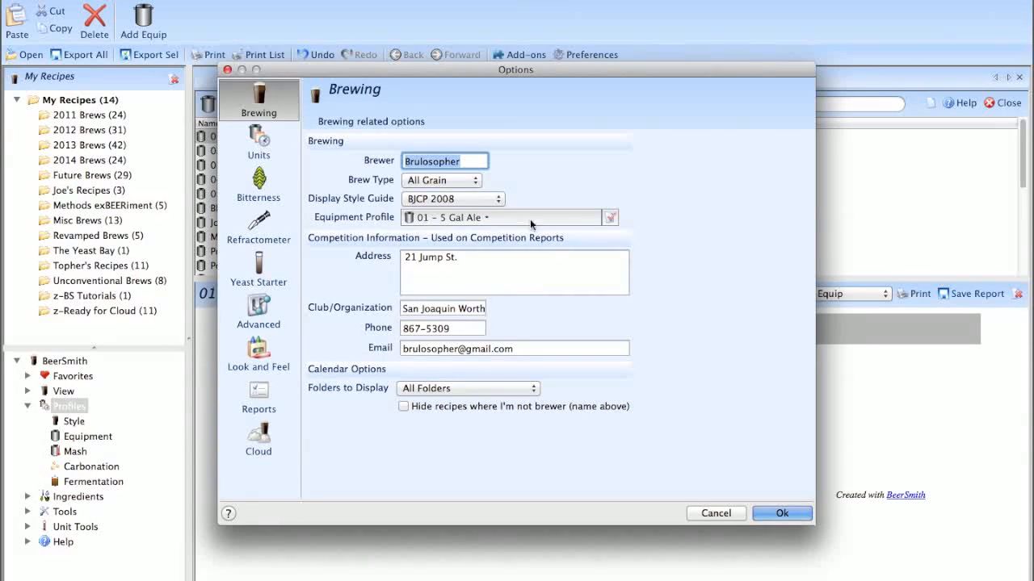
Choose '01 - 5 Gal Ale' as the default Equipment Profile and confirm the Options dialog.
click(610, 216)
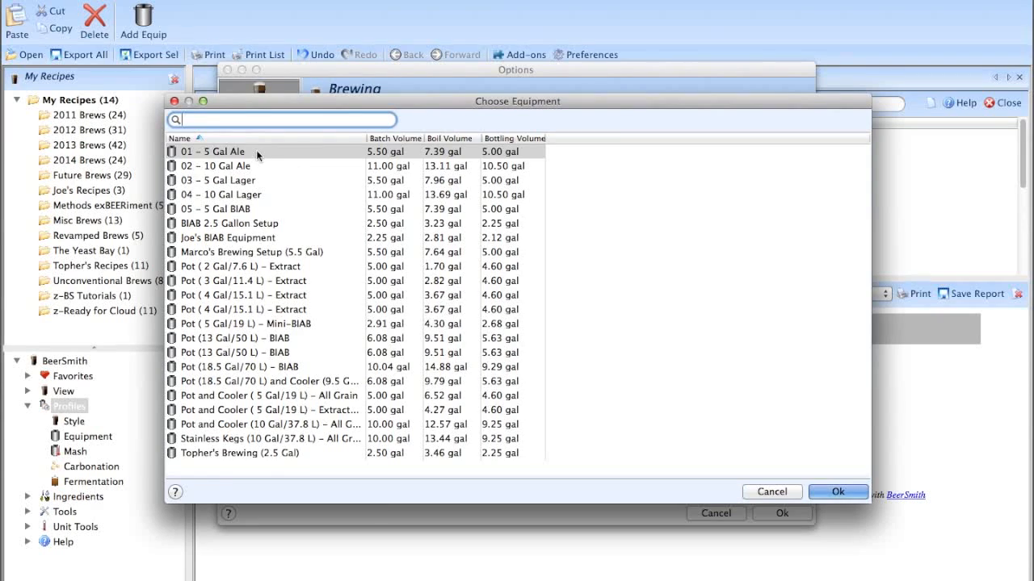
click(837, 491)
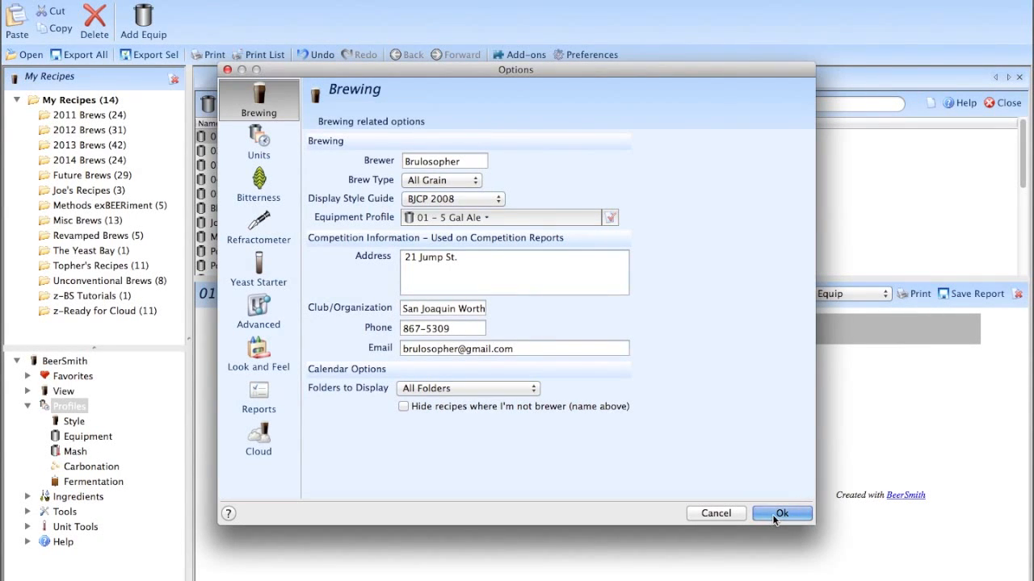
click(782, 513)
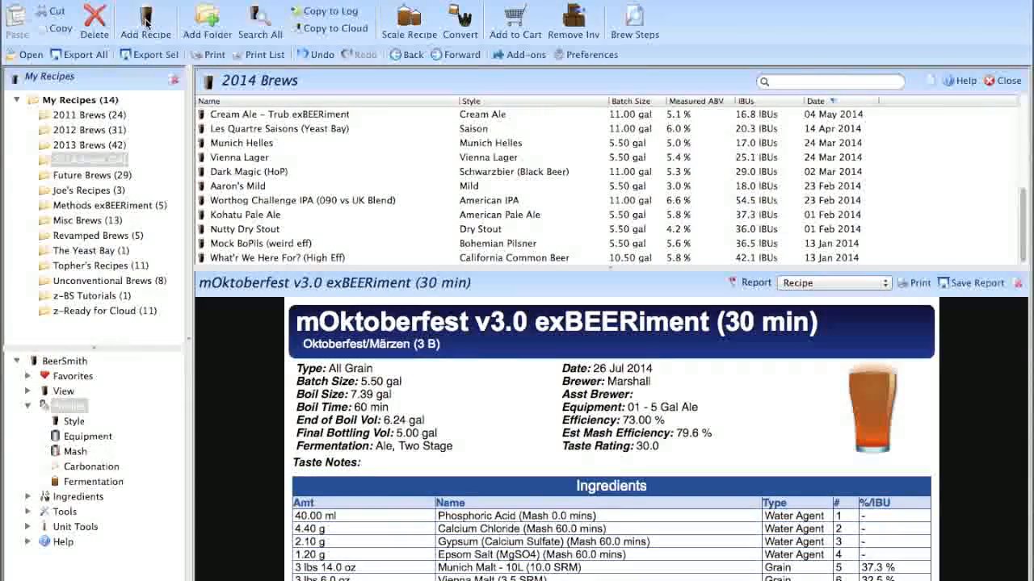
Add a new Untitled Recipe pre-filled with '01 - 5 Gal Ale' equipment and a 5.50 gal batch.
click(145, 19)
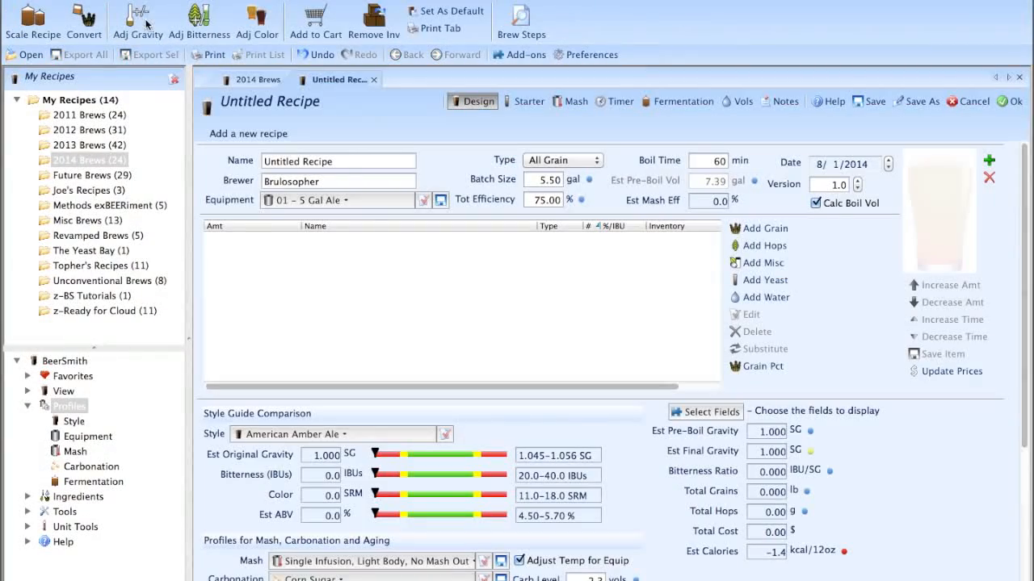
mouse_move(277, 200)
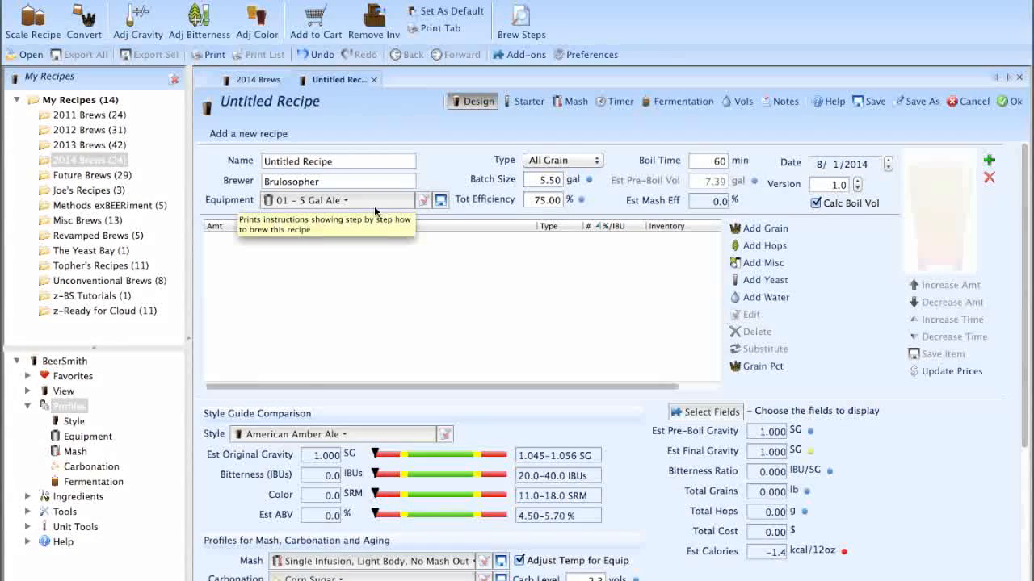
mouse_move(410, 294)
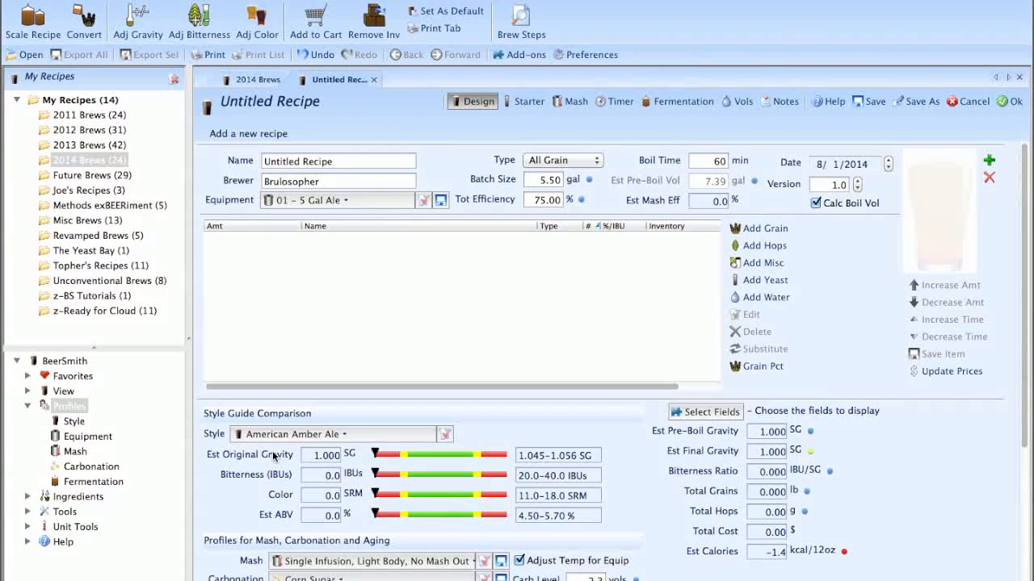
mouse_move(591, 312)
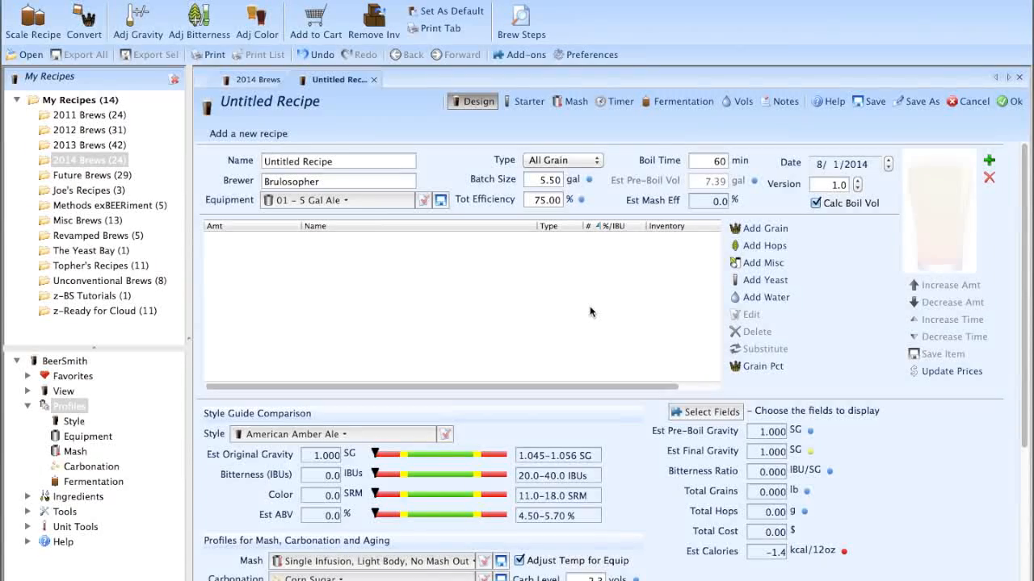
mouse_move(791, 373)
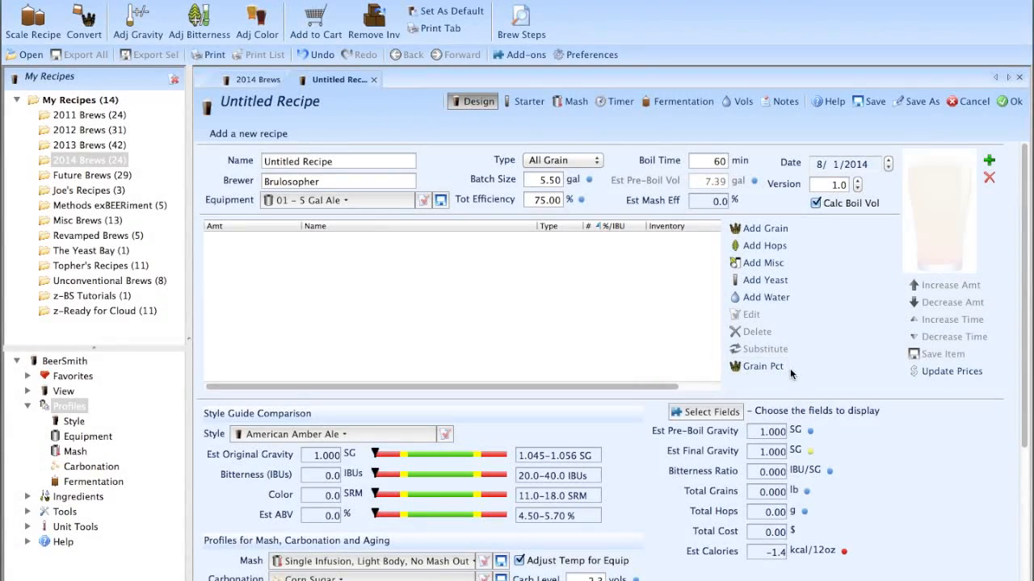